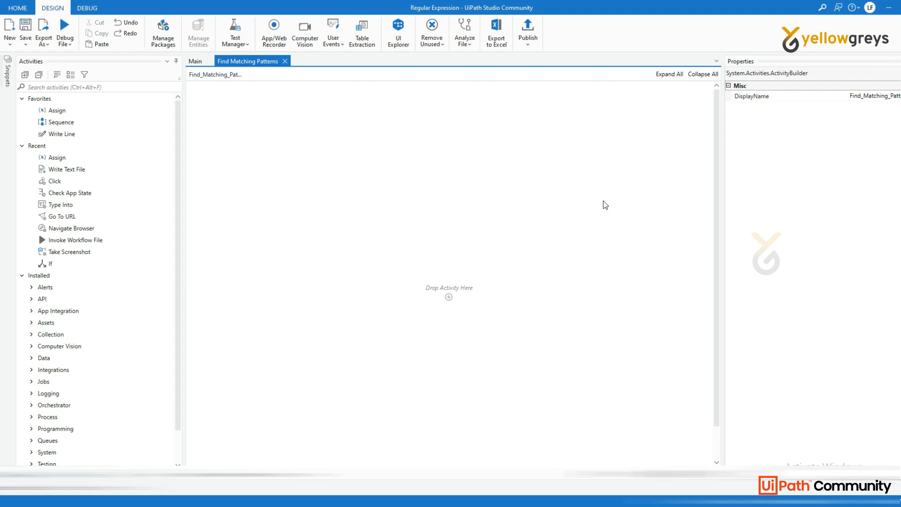
# Search the Activities panel for 'Matching' to find Find Matching Patterns.
pyautogui.click(98, 87)
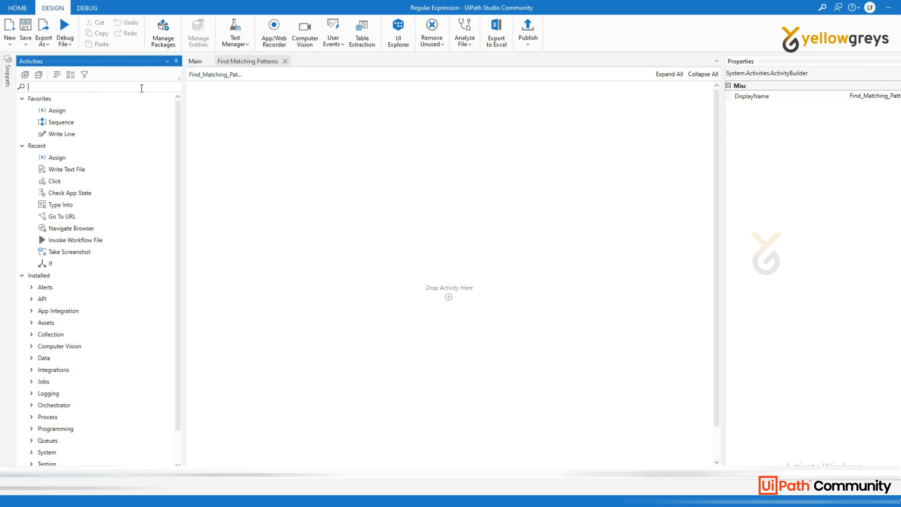
pyautogui.write('Match')
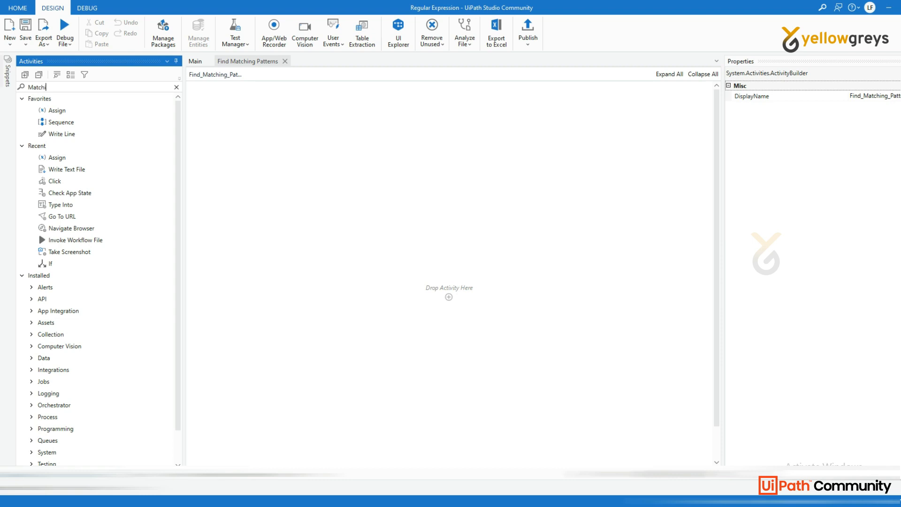
pyautogui.write('ing')
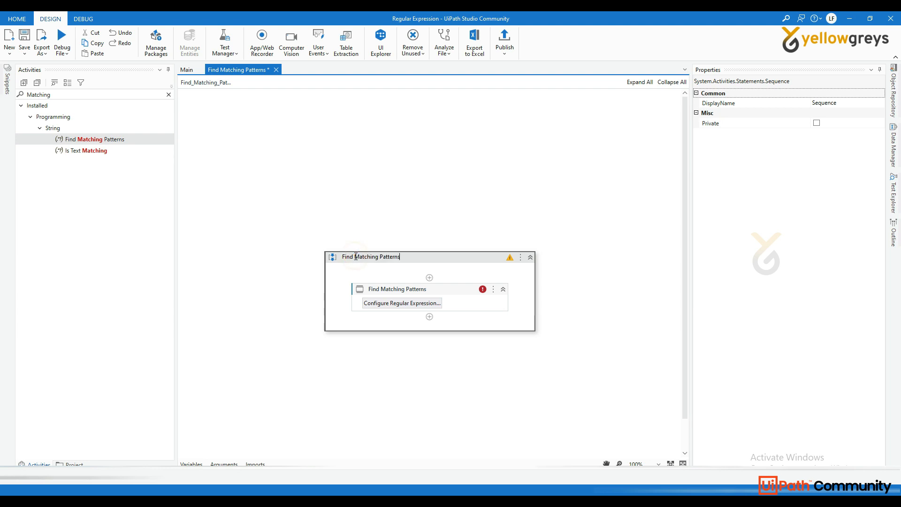
# Select the Find Matching Patterns activity and open its RegEx Builder.
pyautogui.click(397, 288)
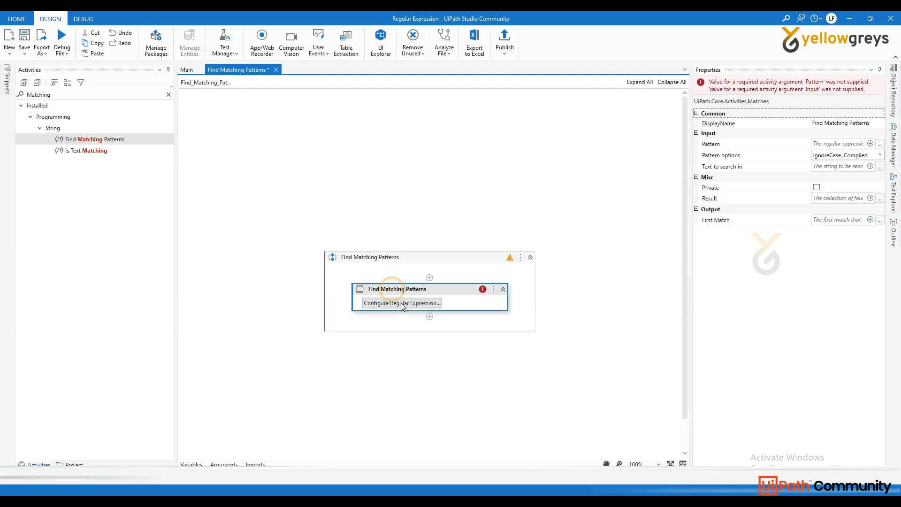
pyautogui.click(400, 302)
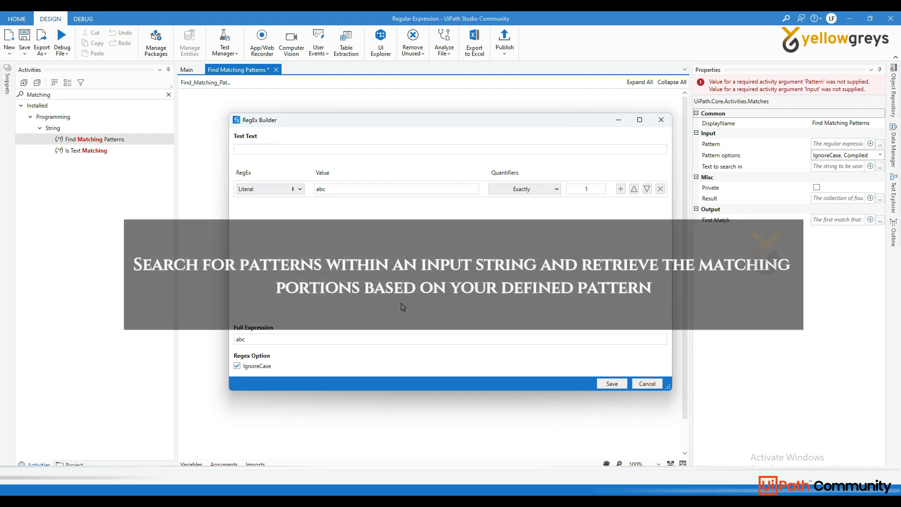
pyautogui.moveTo(624, 273)
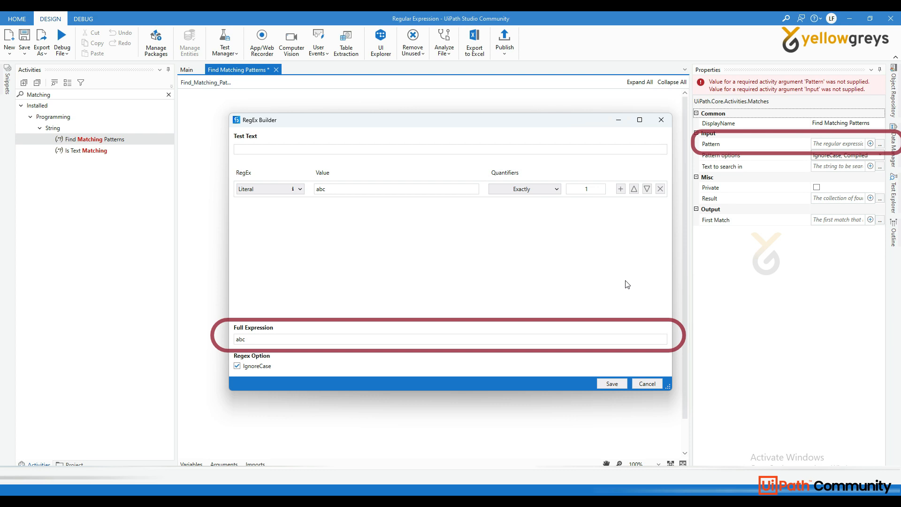
# Cancel the RegEx Builder and set the text to search in to "Fedex12345".
pyautogui.click(645, 384)
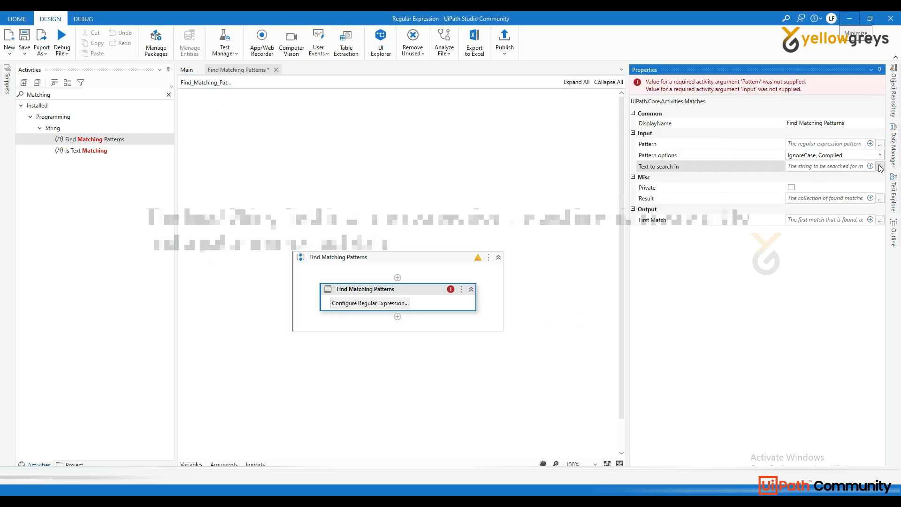
pyautogui.click(879, 166)
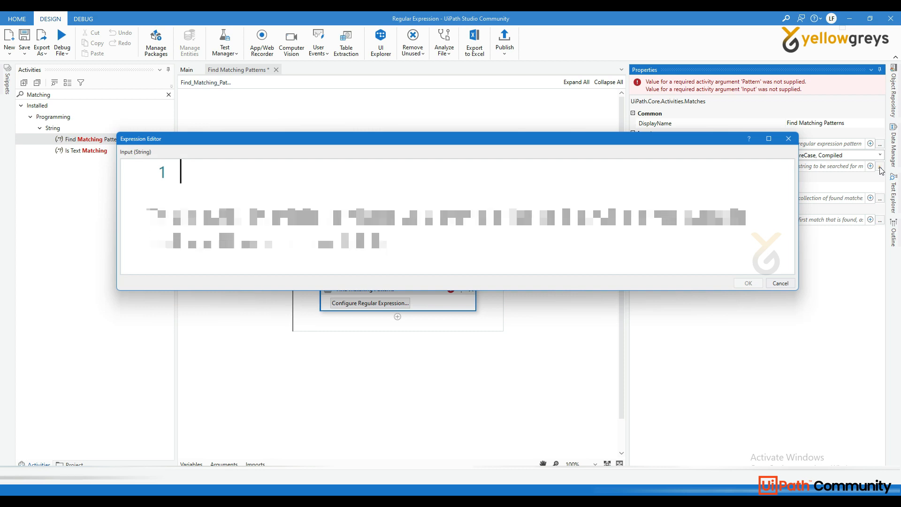
pyautogui.write('"Fedex12345"')
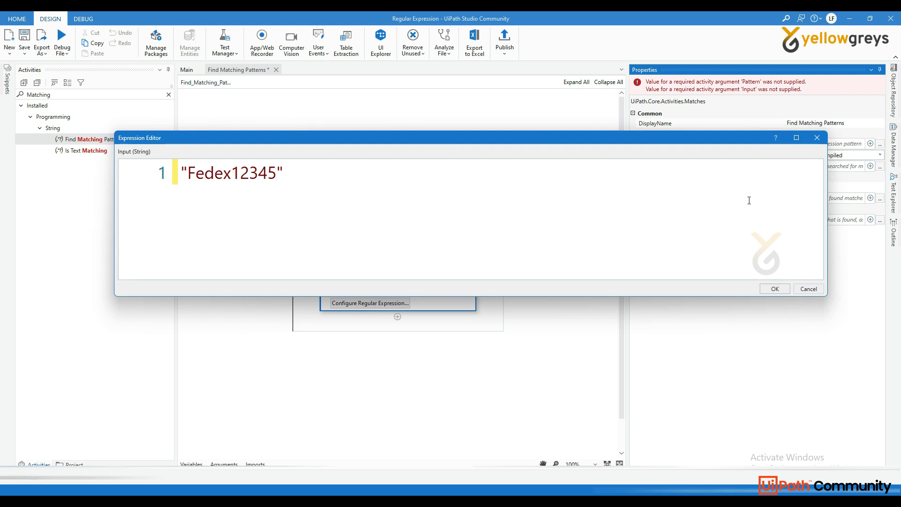
pyautogui.click(773, 288)
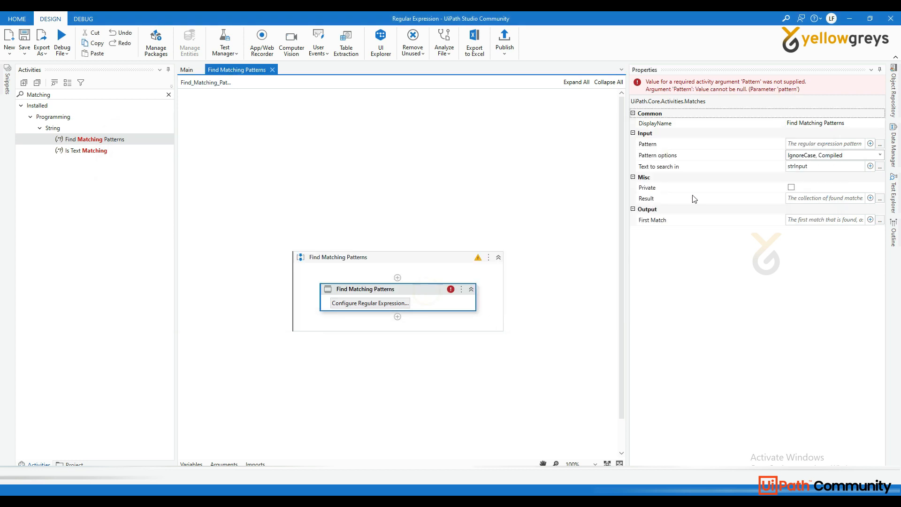
# Set the activity's search pattern to "Fedex(\d*)" in the Expression Editor.
pyautogui.click(879, 144)
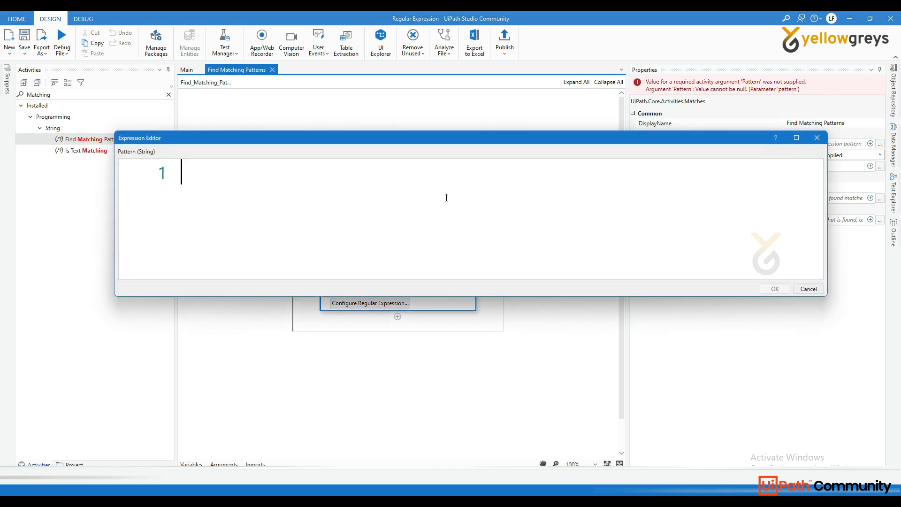
pyautogui.write('"Fedex(\\d*)"')
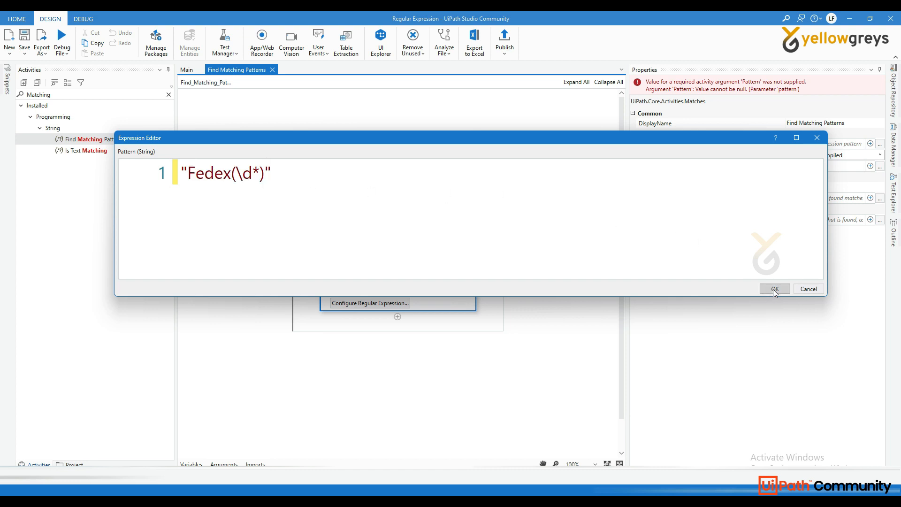
pyautogui.click(772, 289)
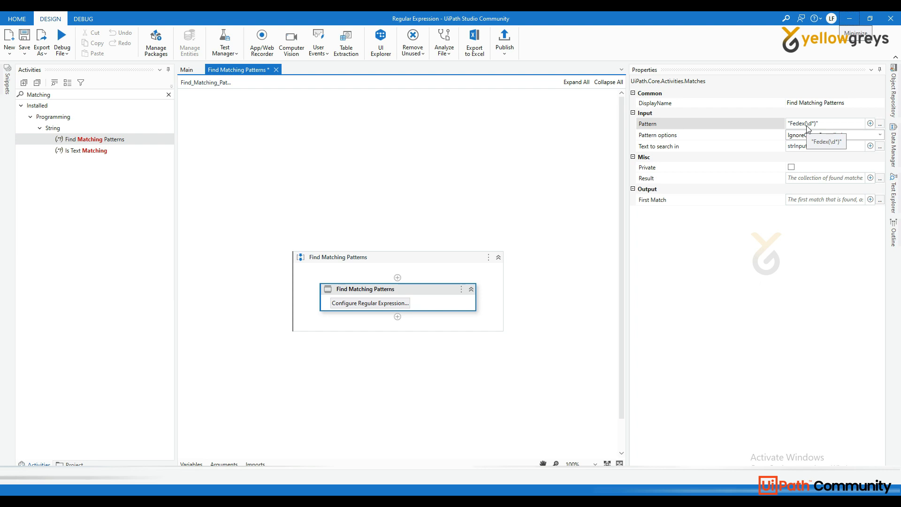
# Reopen the RegEx Builder and browse the expression type list for Fedex(\d*).
pyautogui.click(370, 302)
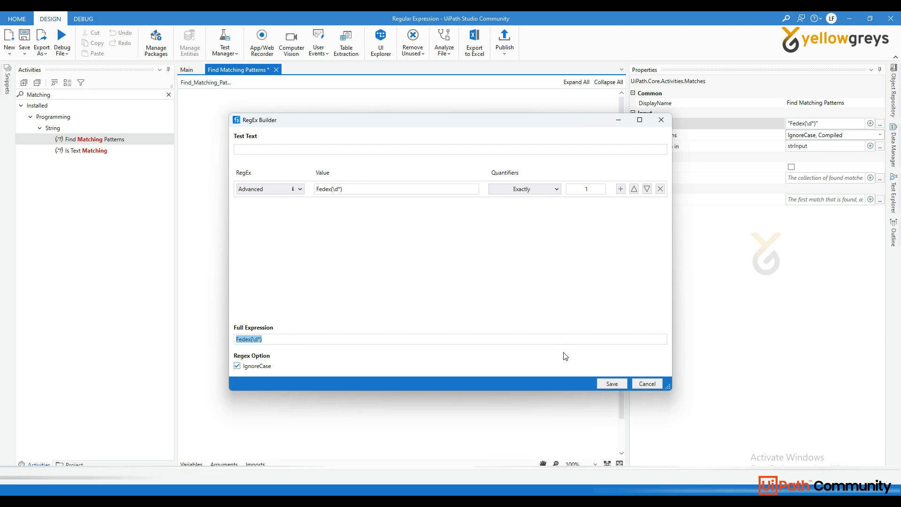
pyautogui.moveTo(333, 229)
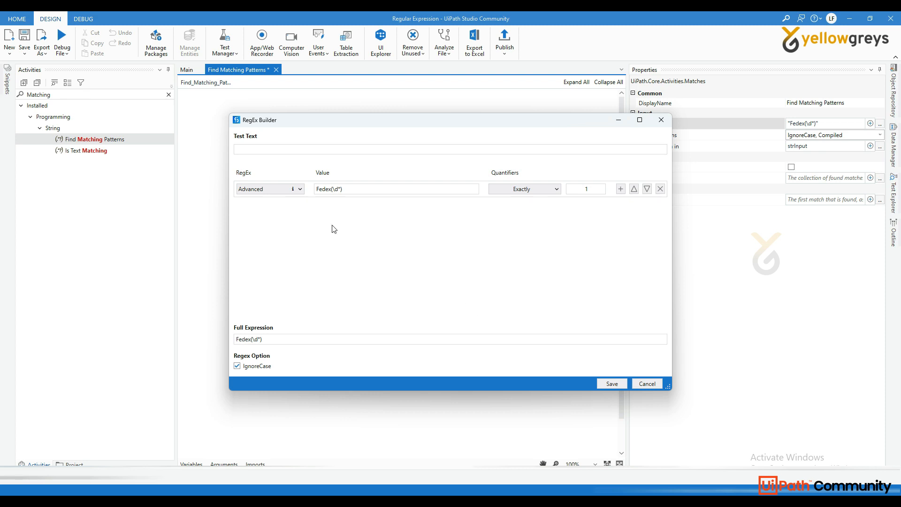
pyautogui.click(269, 189)
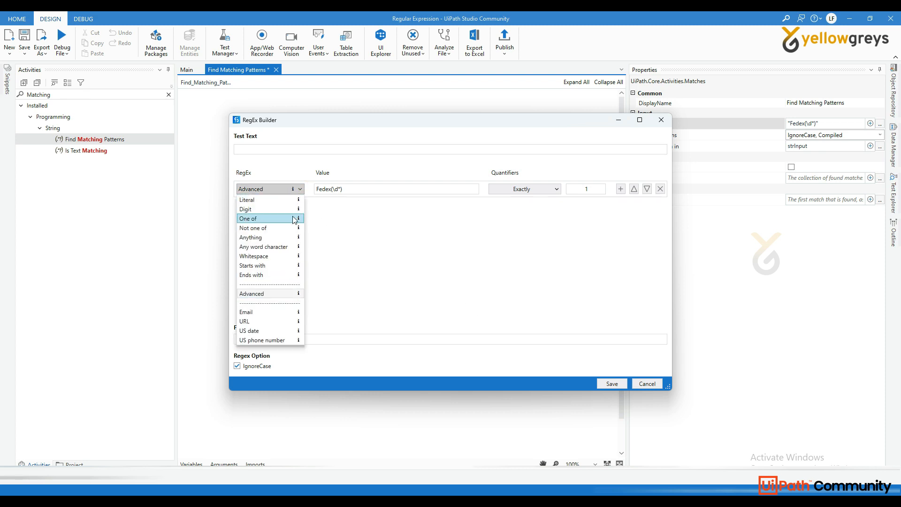
pyautogui.moveTo(269, 294)
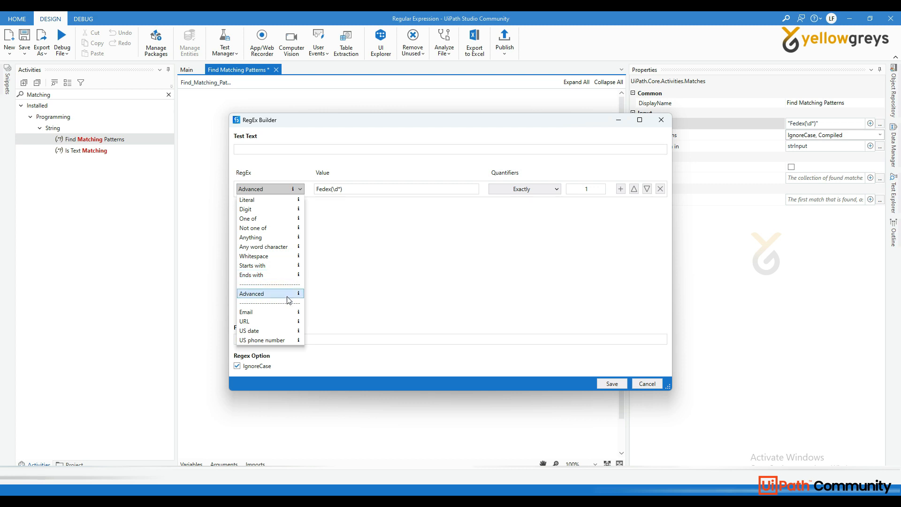
pyautogui.moveTo(287, 320)
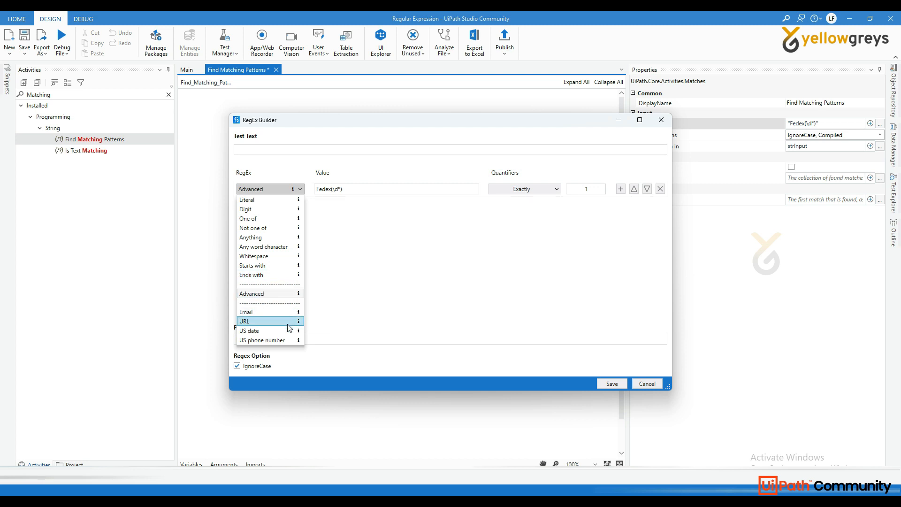
pyautogui.moveTo(264, 199)
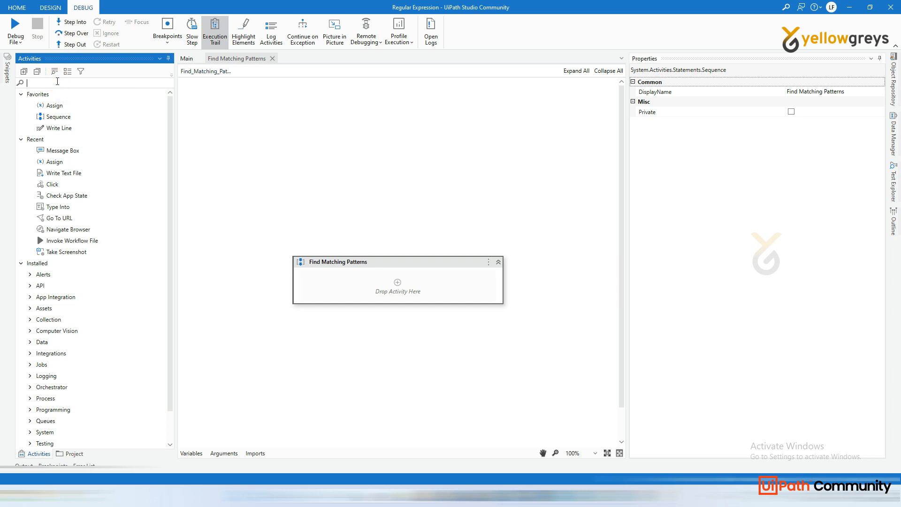
# Search Activities for 'ma' to add a fresh Find Matching Patterns activity.
pyautogui.write('matche')
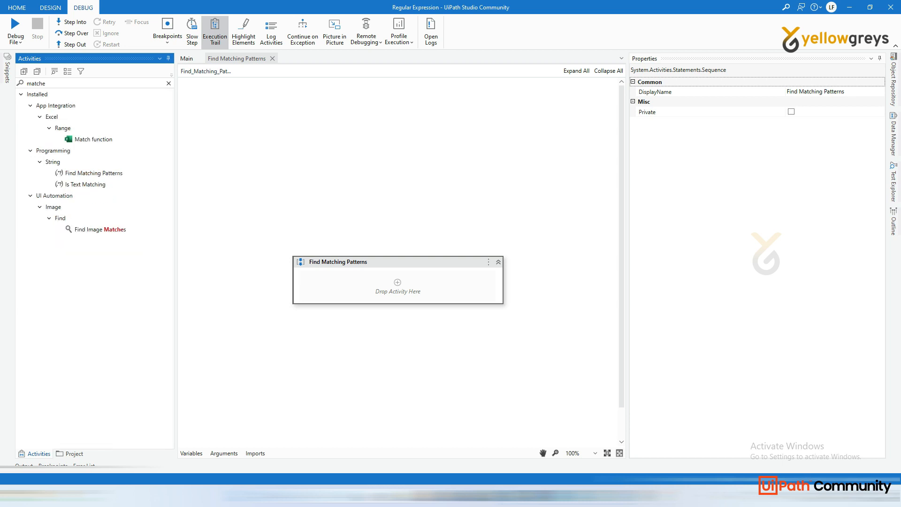
pyautogui.moveTo(96, 173)
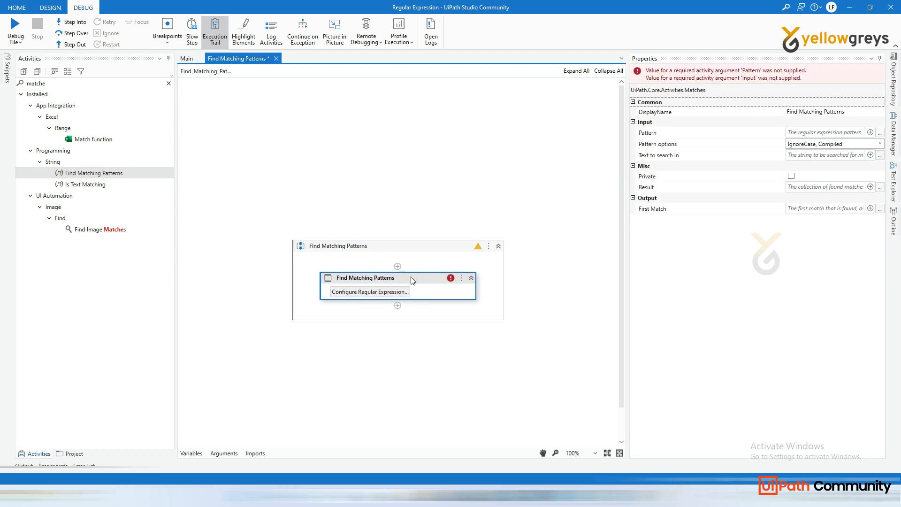
pyautogui.moveTo(395, 295)
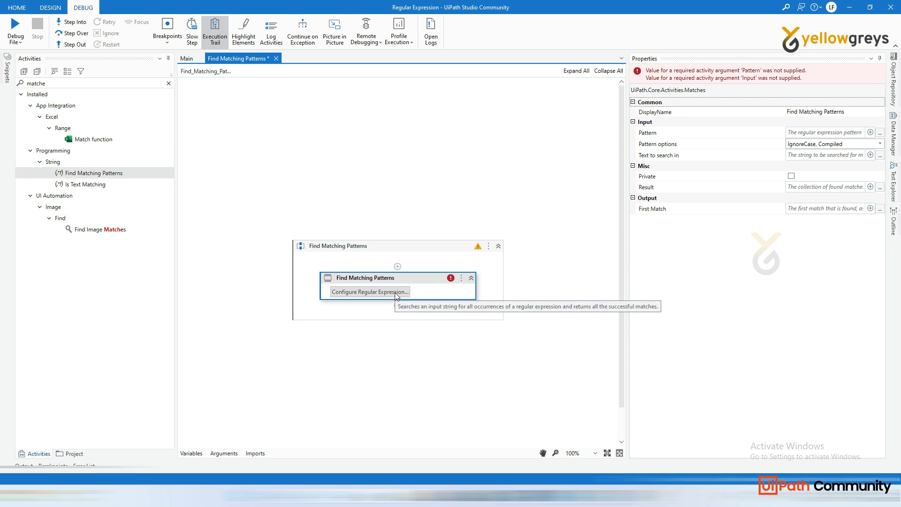
# Open the RegEx Builder and begin typing 'Fe' in the Test Text field.
pyautogui.click(369, 291)
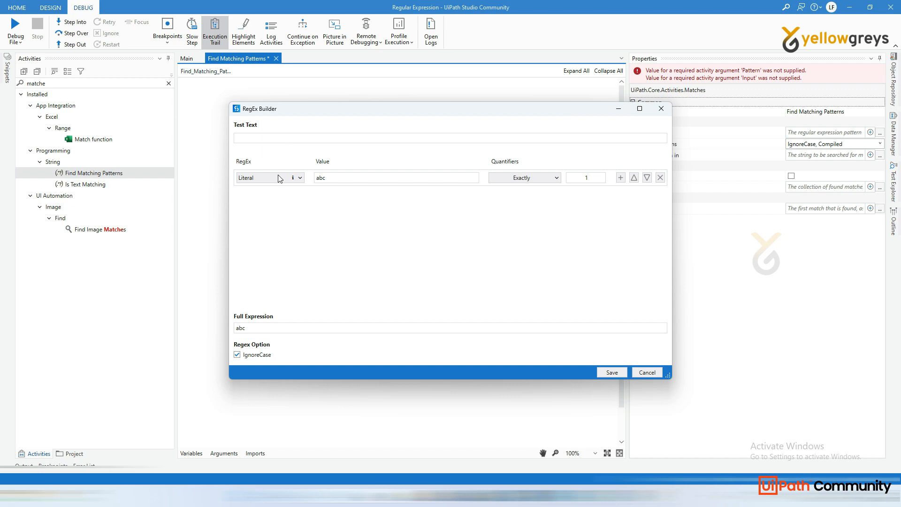
pyautogui.moveTo(270, 204)
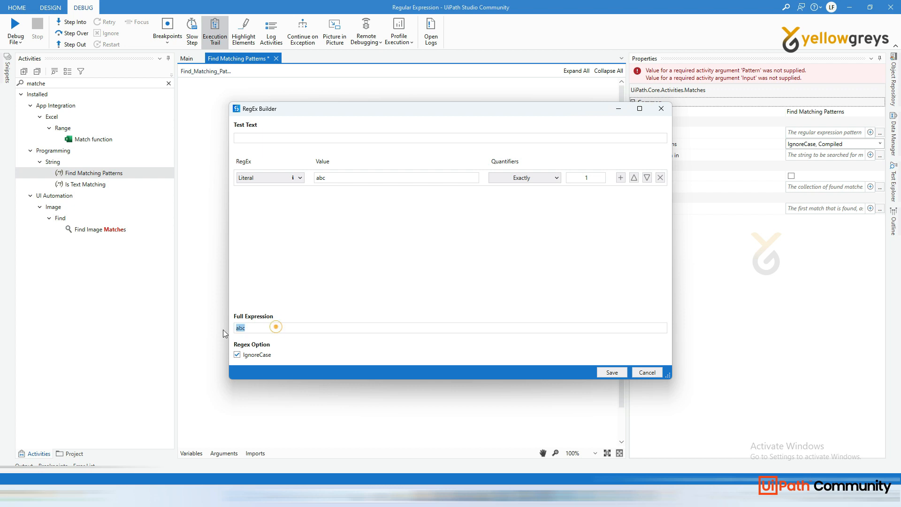
pyautogui.moveTo(255, 328)
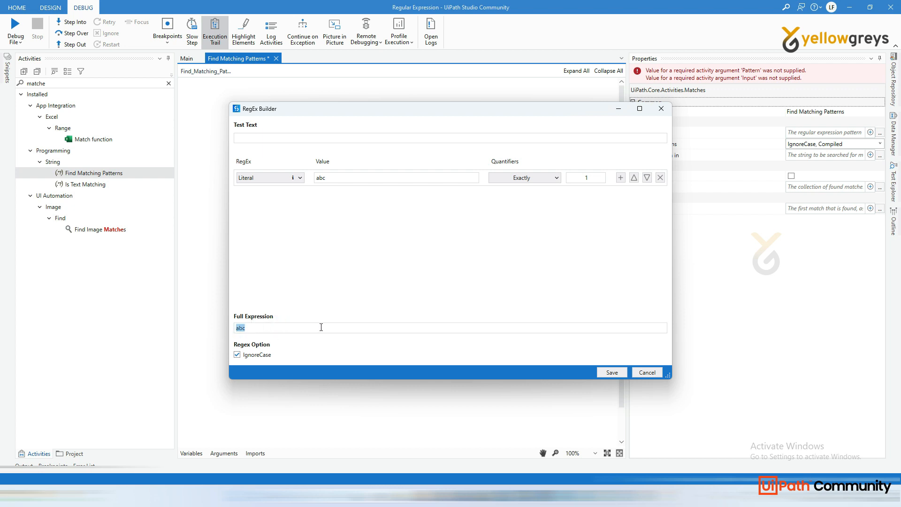
pyautogui.click(304, 136)
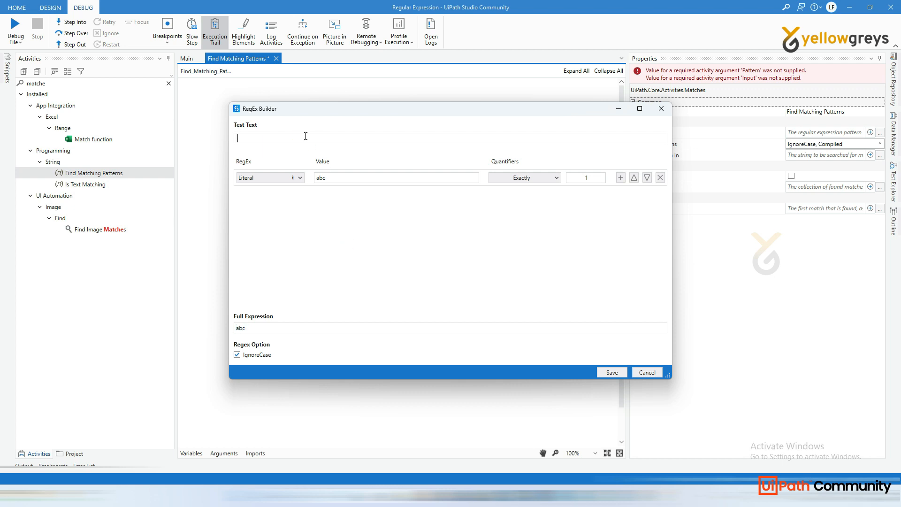
pyautogui.write('Fedex')
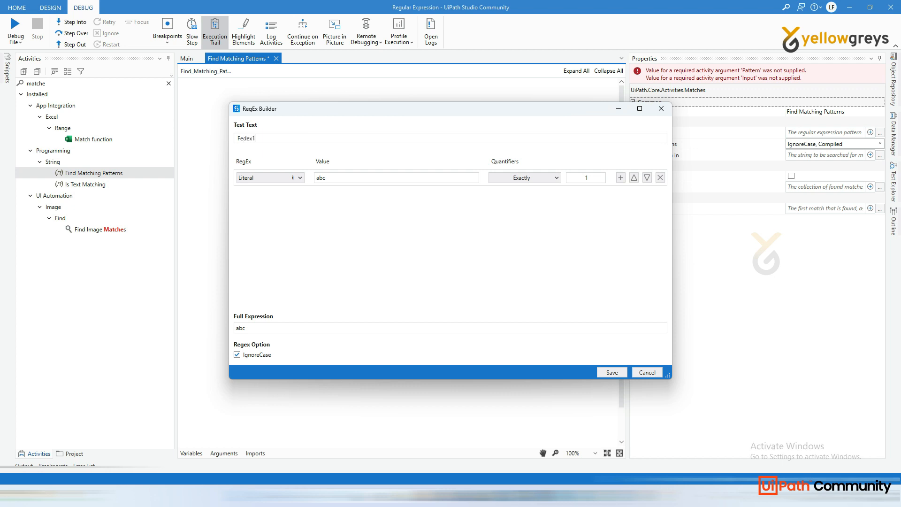
# Complete the test text as 'Fedex12345'.
pyautogui.write('12345')
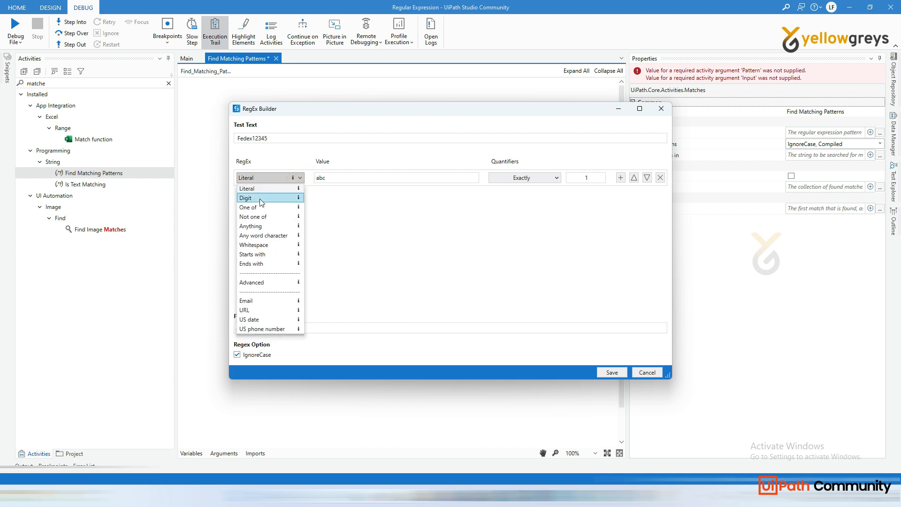
pyautogui.moveTo(265, 217)
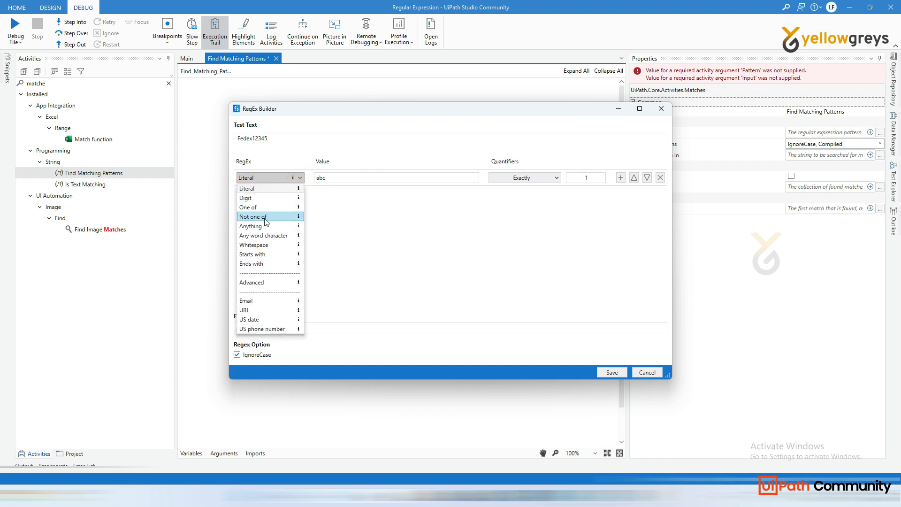
pyautogui.moveTo(271, 188)
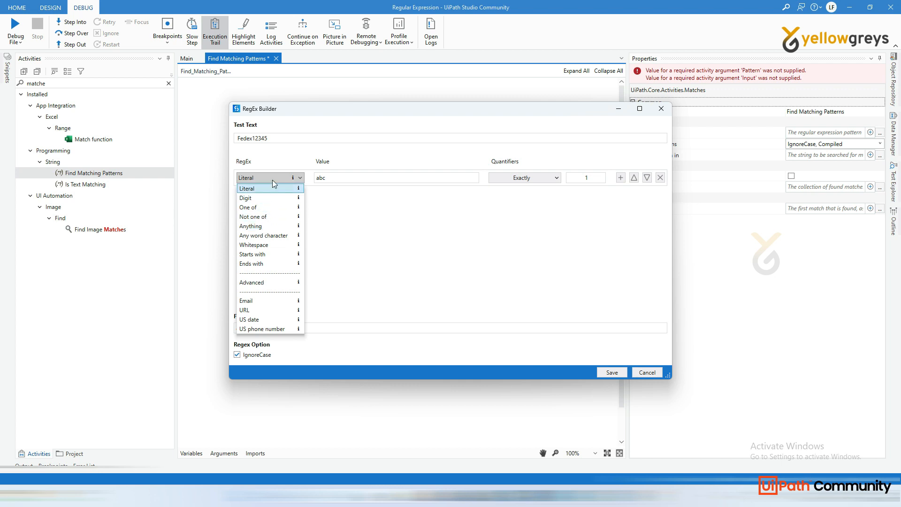
pyautogui.moveTo(269, 263)
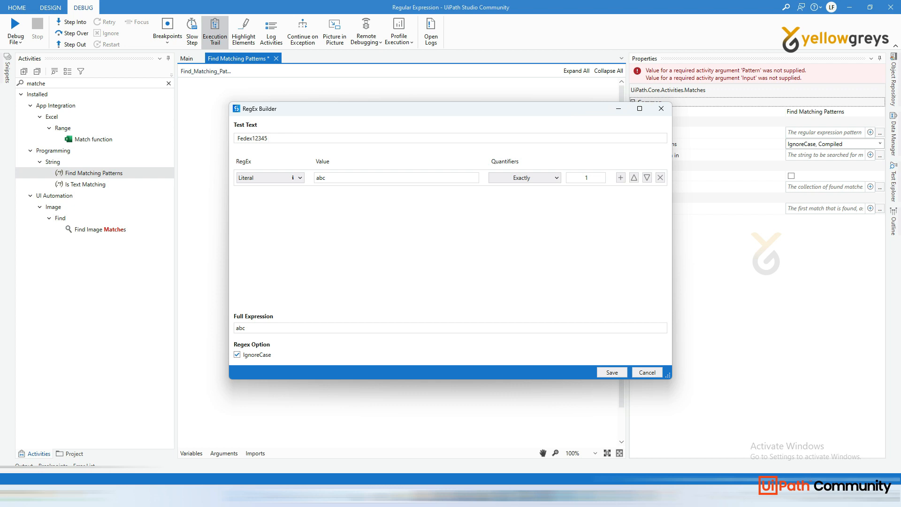
# Append 'Uipath Sample Invoice' to the test text and select the word Fedex12345.
pyautogui.write('Uipath')
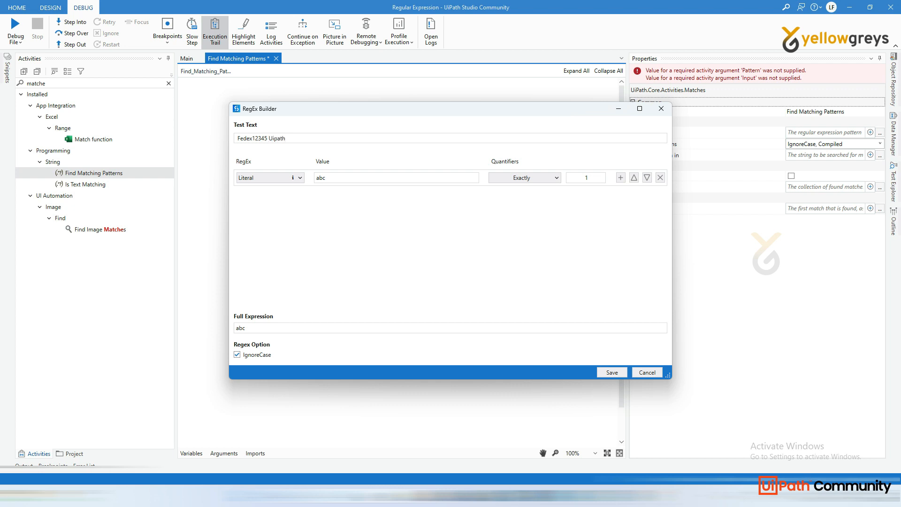
pyautogui.write('Sam')
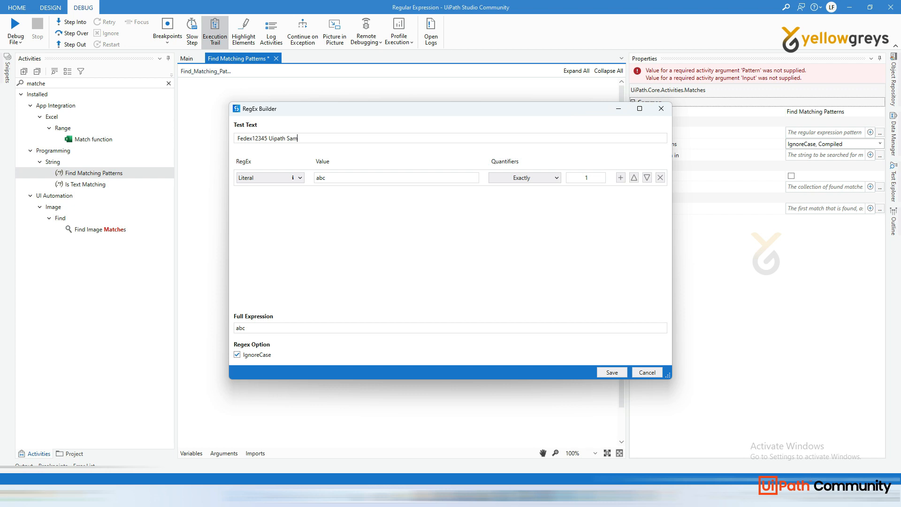
pyautogui.write('ple In')
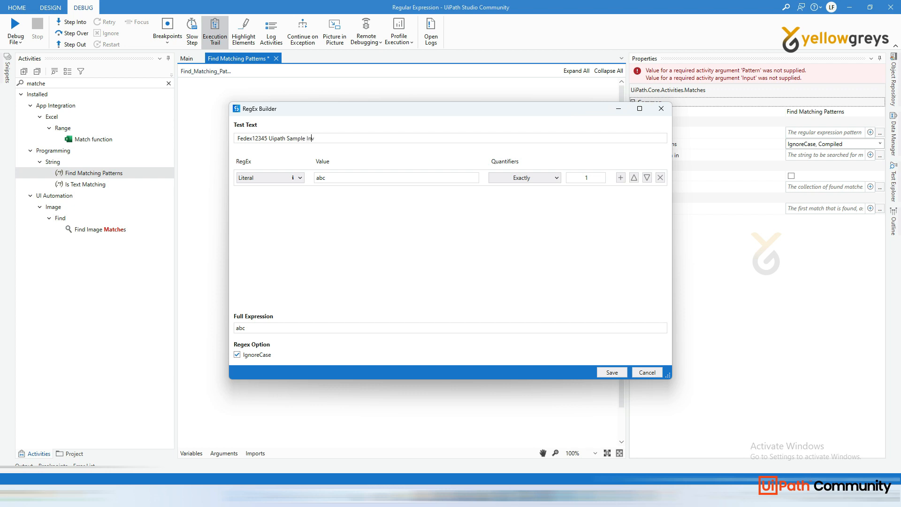
pyautogui.write('voice')
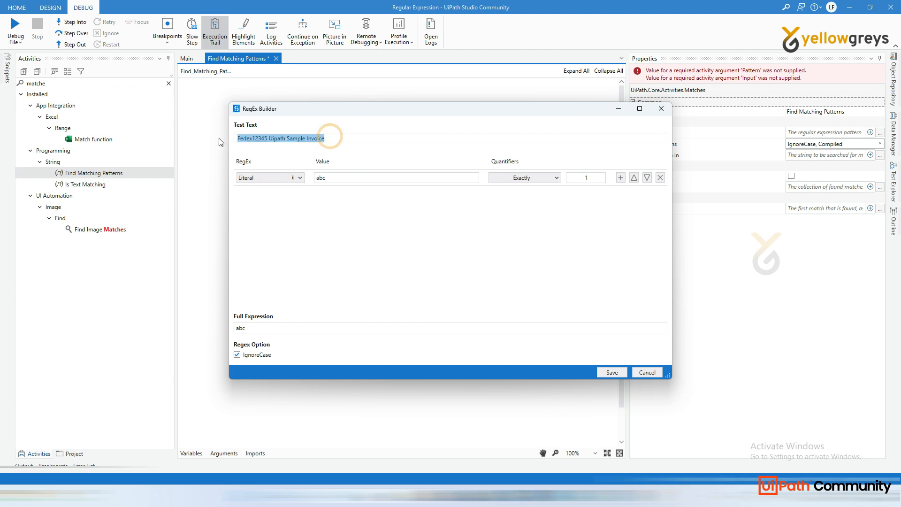
pyautogui.click(265, 138)
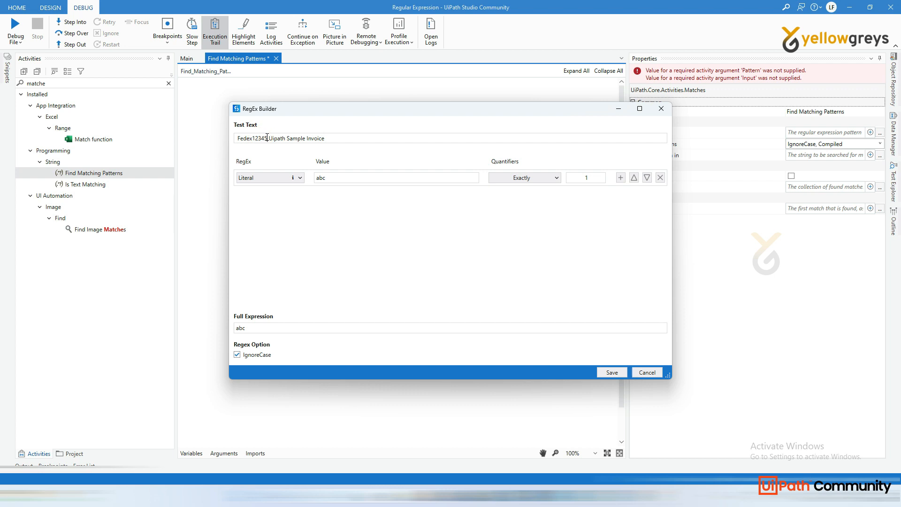
pyautogui.doubleClick(252, 138)
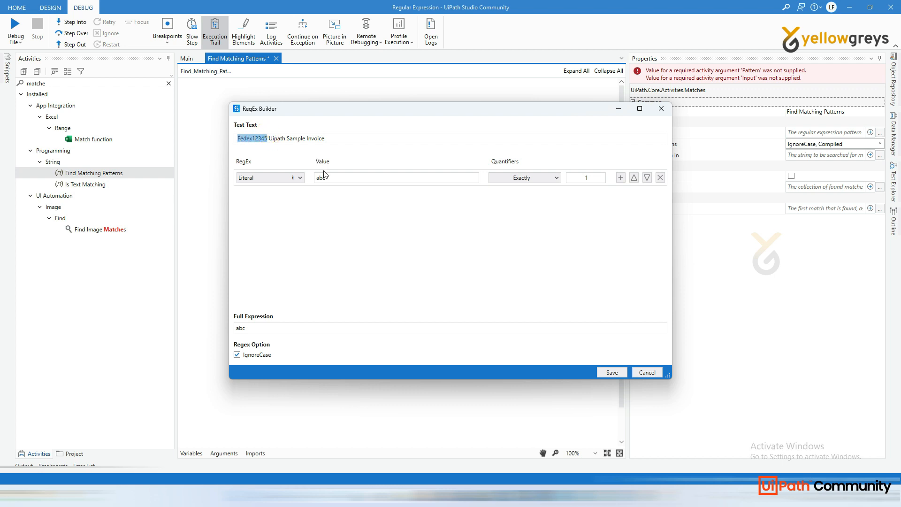
pyautogui.moveTo(326, 221)
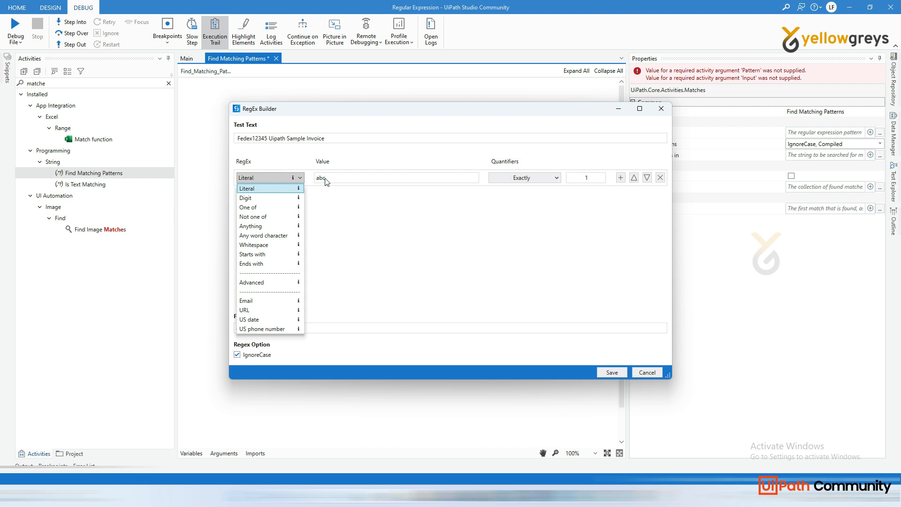
# Replace the literal placeholder 'abc' with 'Fedex'.
pyautogui.click(247, 187)
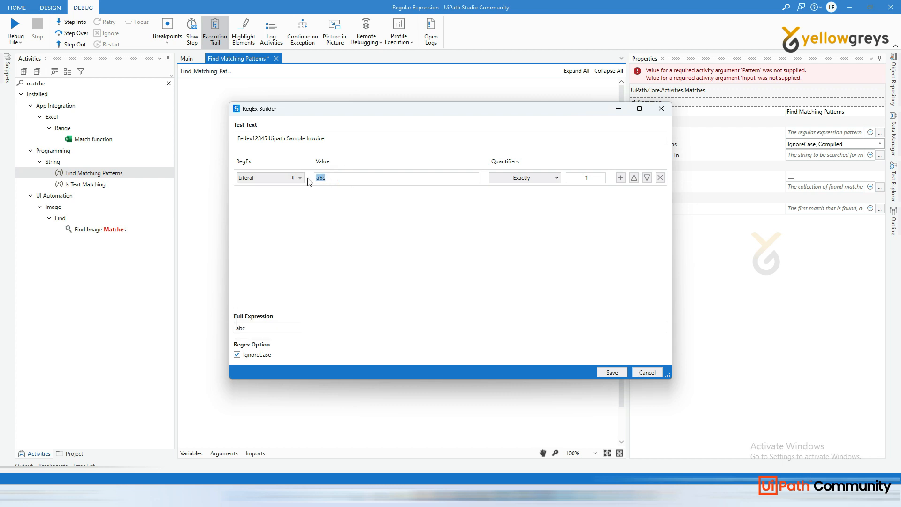
pyautogui.write('Fe')
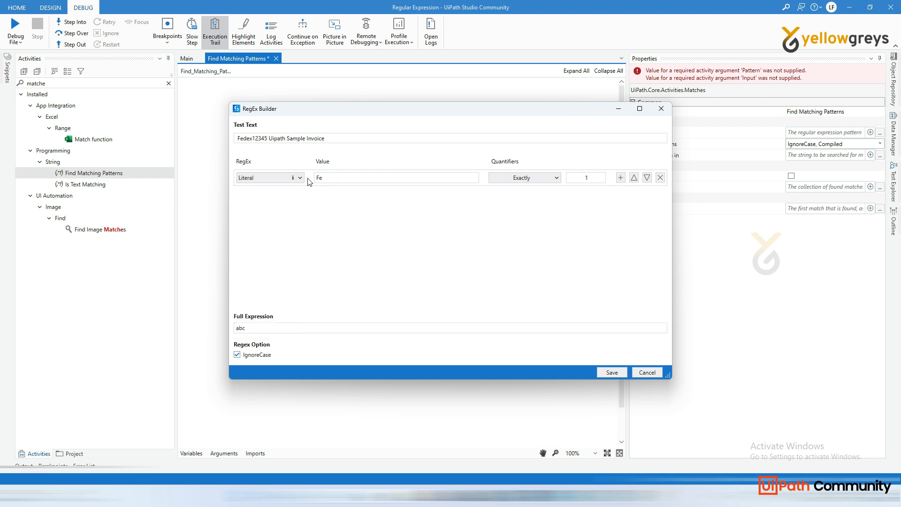
pyautogui.write('dex')
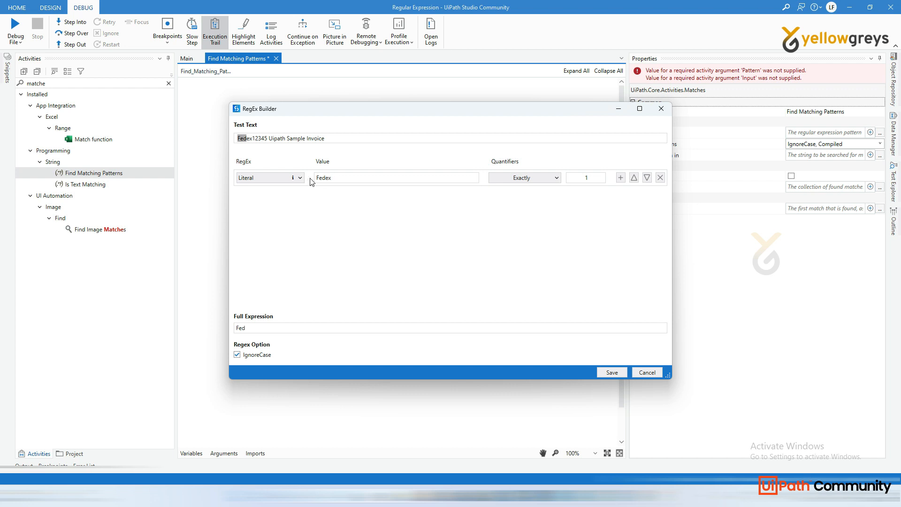
pyautogui.write('ex')
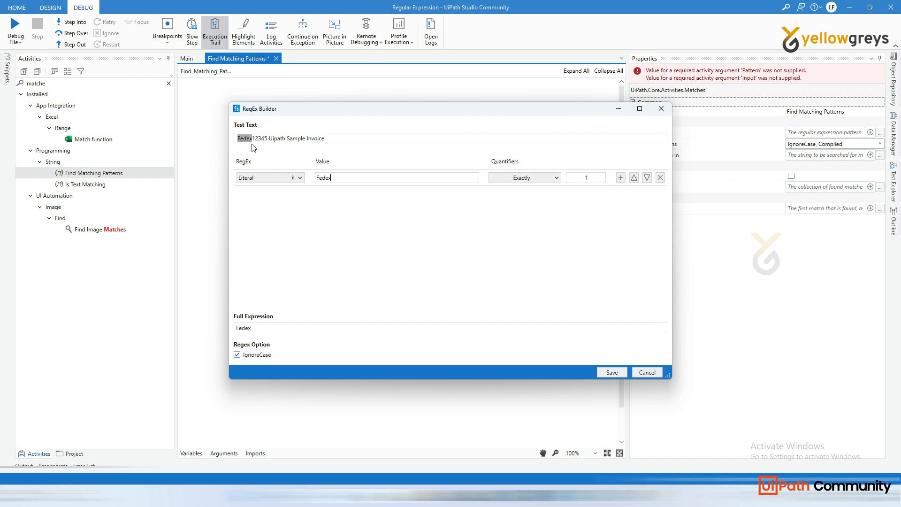
pyautogui.moveTo(244, 138)
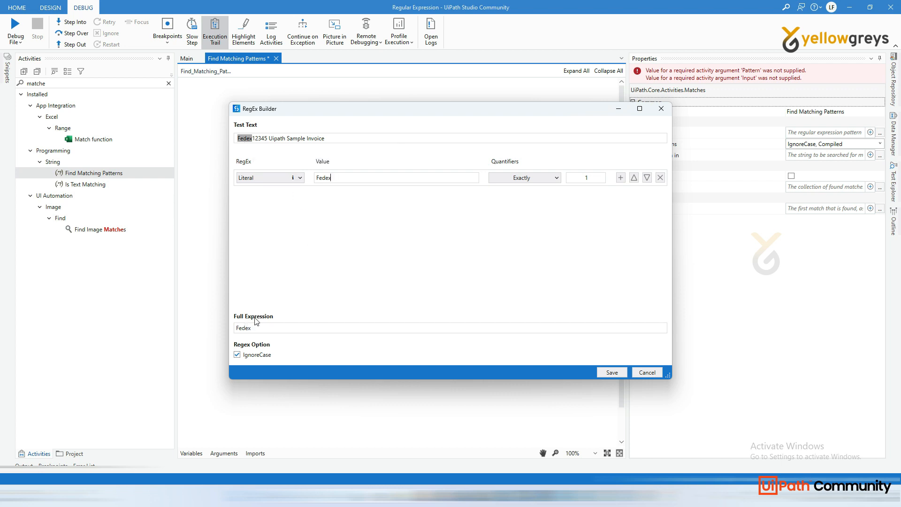
pyautogui.moveTo(262, 330)
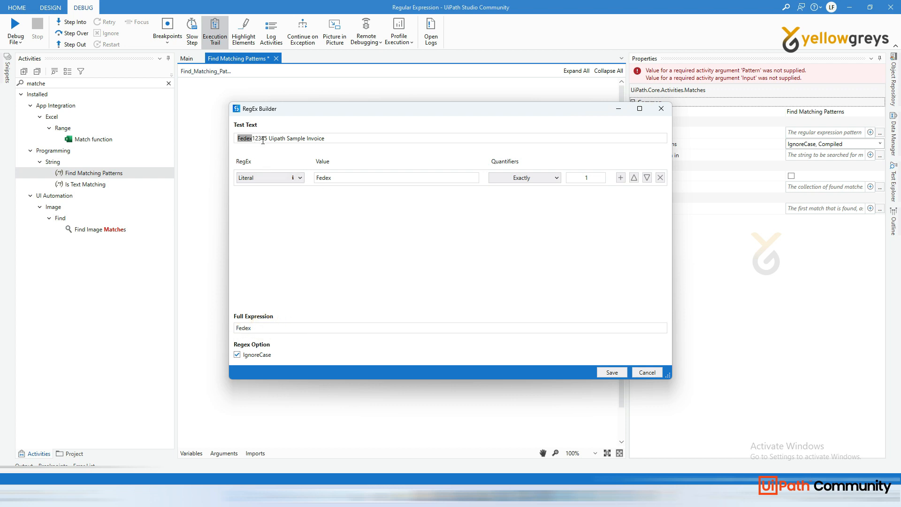
pyautogui.moveTo(535, 196)
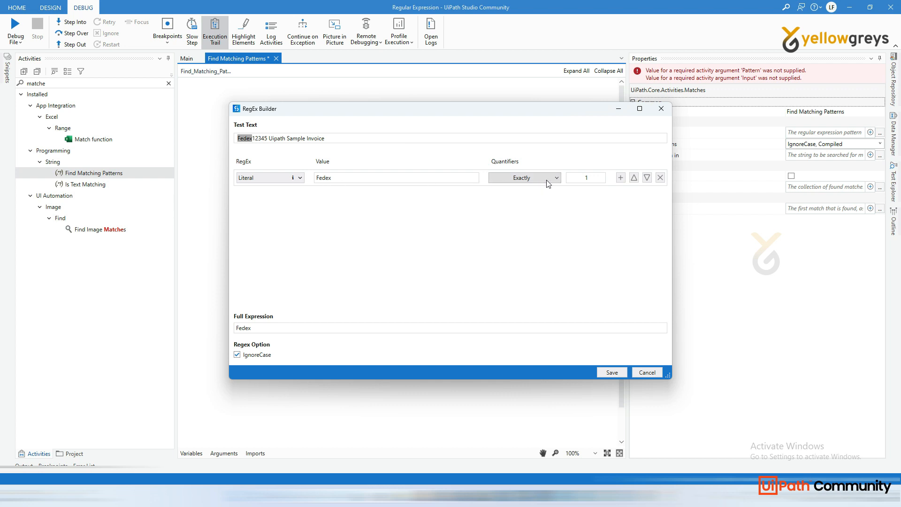
pyautogui.moveTo(620, 177)
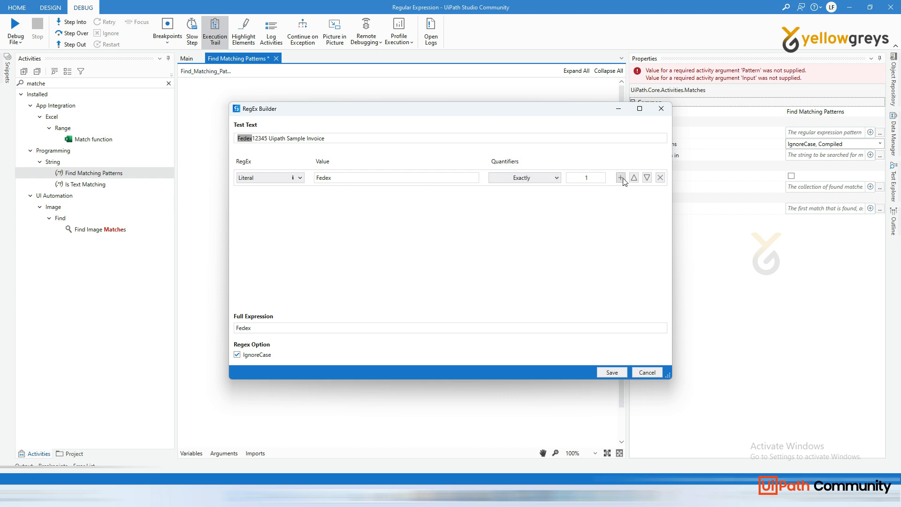
# Add a second pattern row set to Digit after the Fedex literal.
pyautogui.click(620, 177)
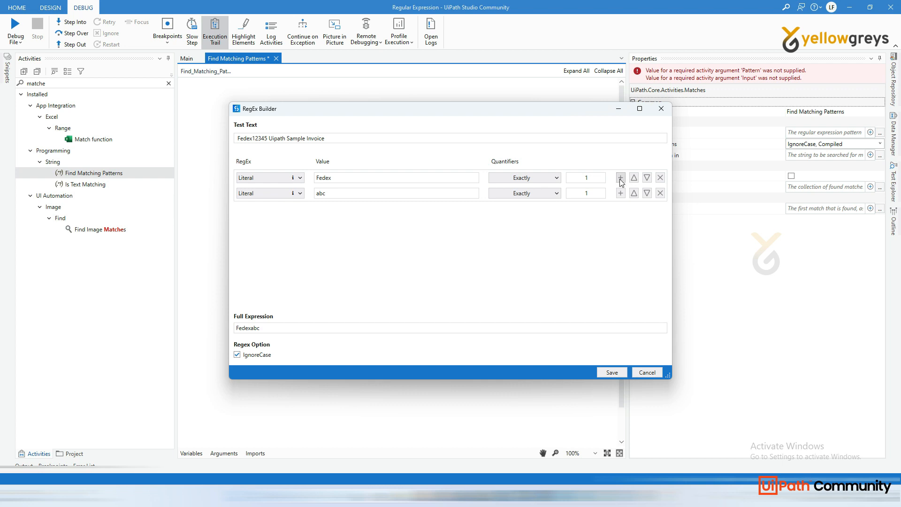
pyautogui.moveTo(264, 199)
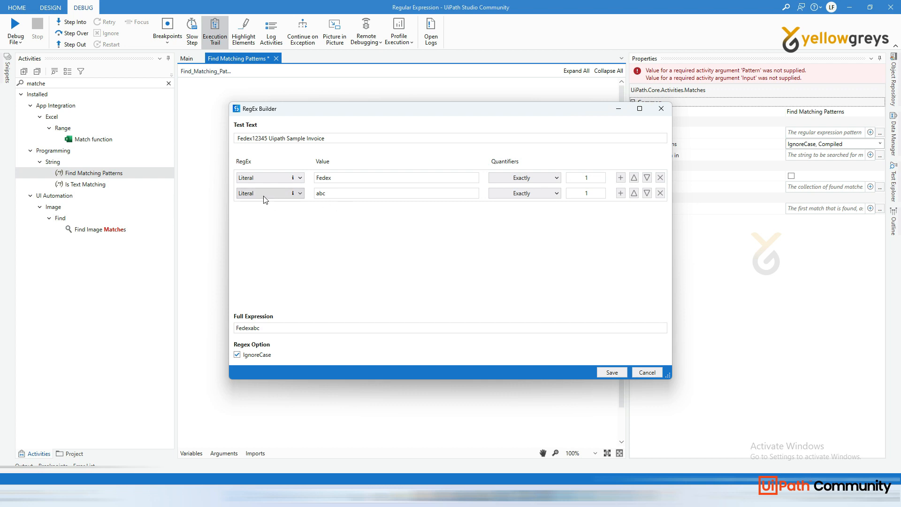
pyautogui.moveTo(287, 202)
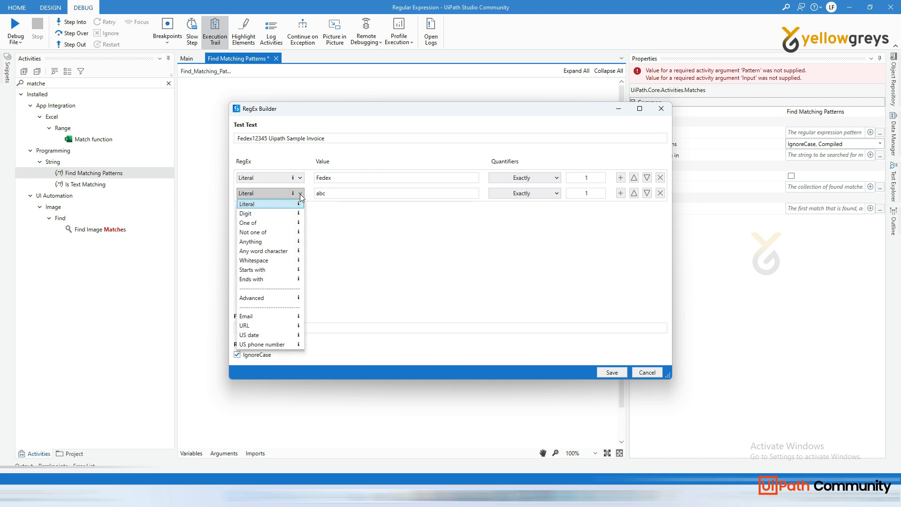
pyautogui.moveTo(247, 213)
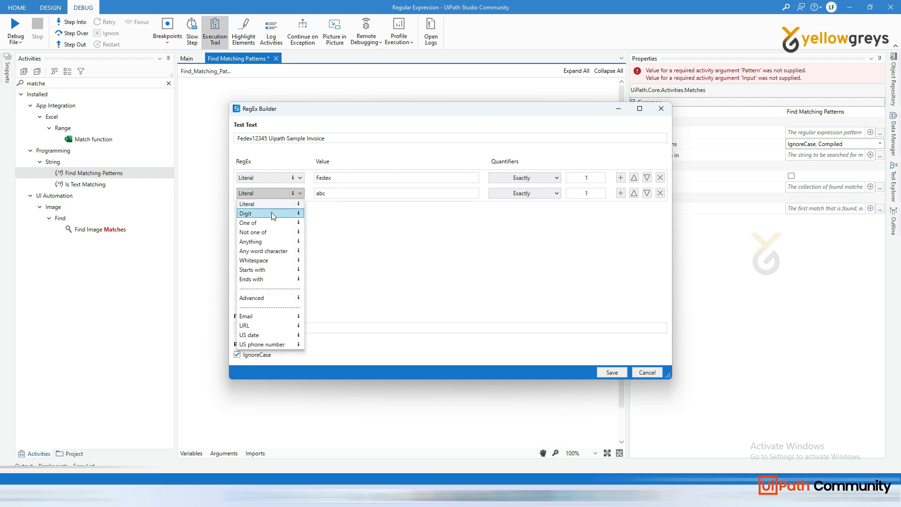
pyautogui.click(246, 213)
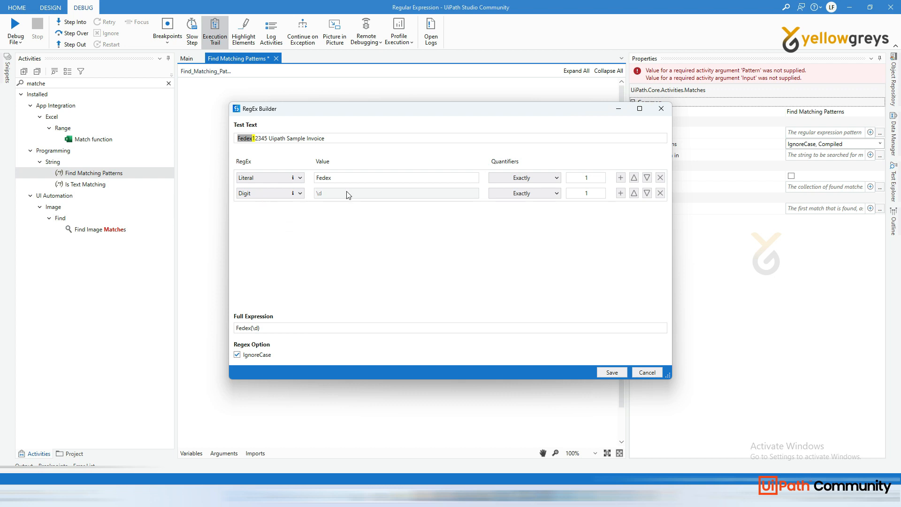
pyautogui.moveTo(323, 198)
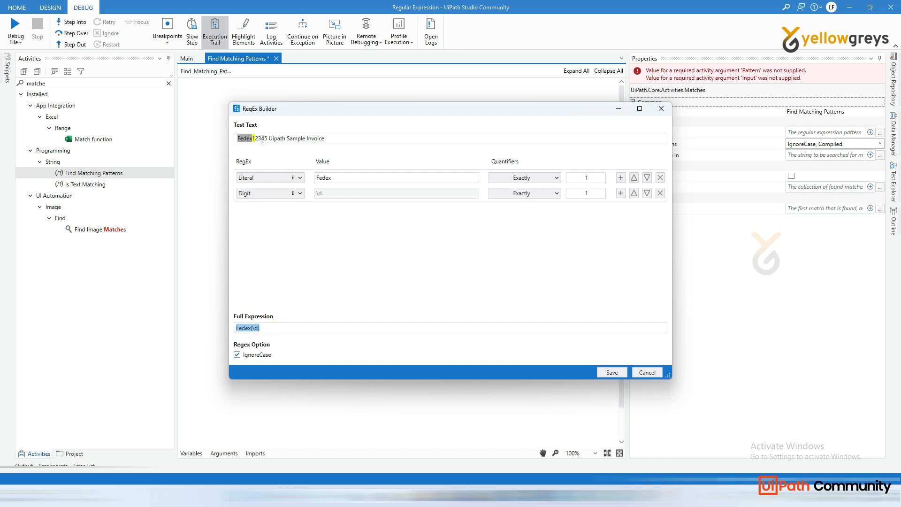
pyautogui.moveTo(262, 138)
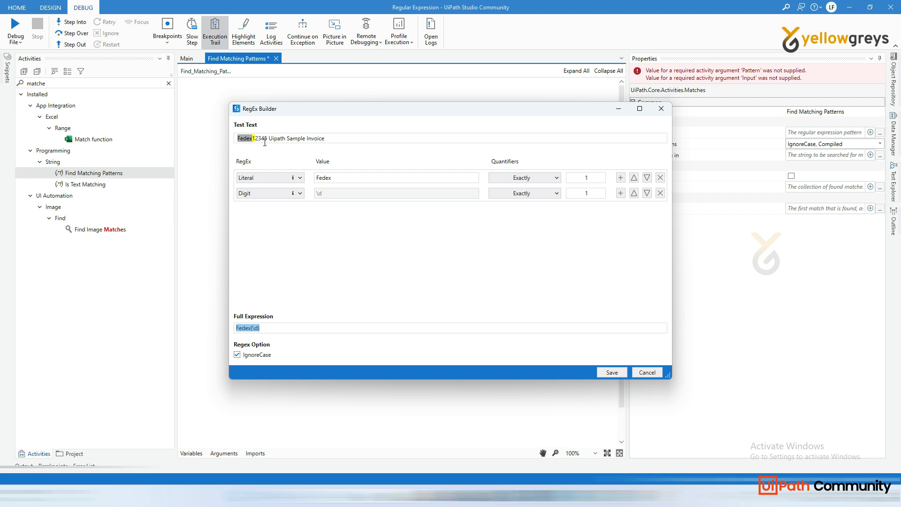
pyautogui.moveTo(508, 167)
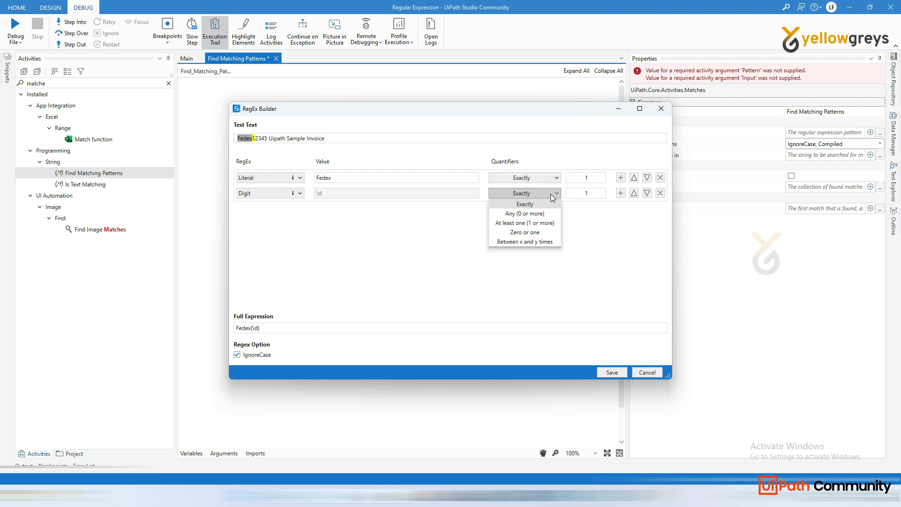
pyautogui.moveTo(524, 213)
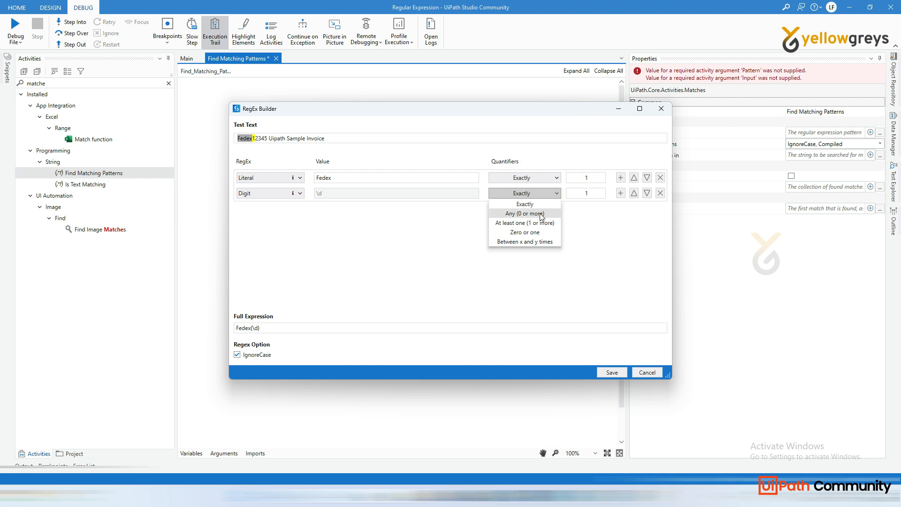
# Set the Digit row's quantifier to Any (0 or more), making the expression Fedex(\d*).
pyautogui.click(524, 213)
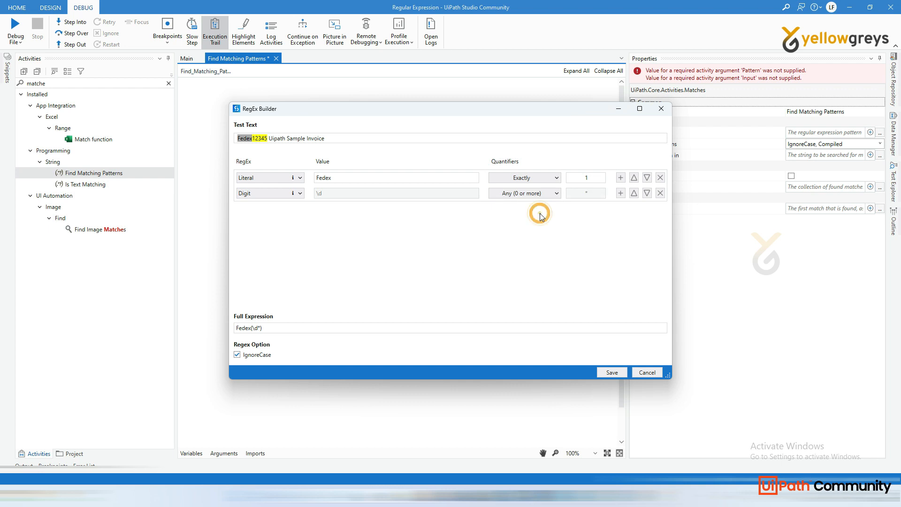
pyautogui.moveTo(438, 175)
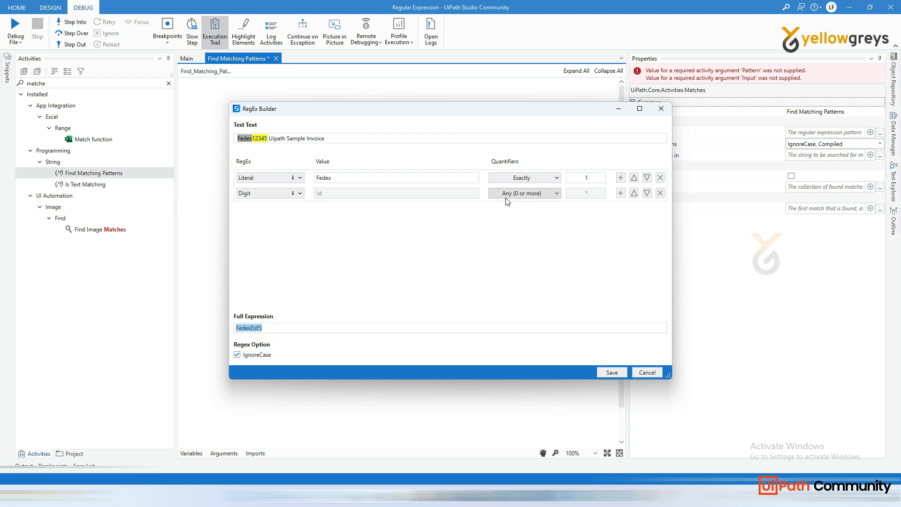
pyautogui.moveTo(345, 207)
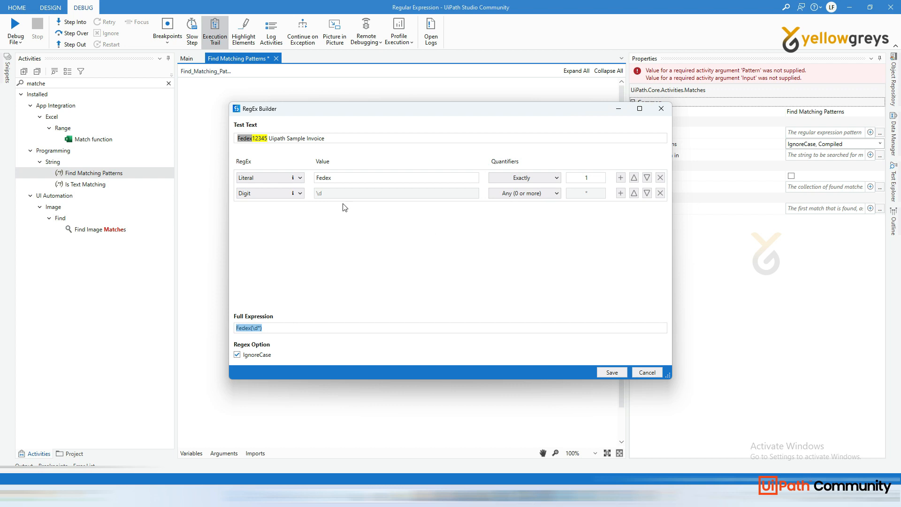
pyautogui.moveTo(414, 230)
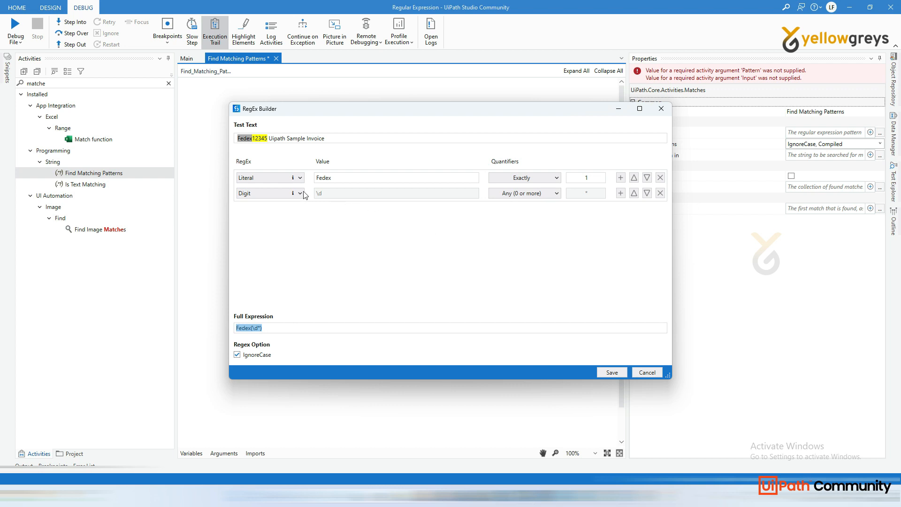
# Browse the element types, keep Fedex matched exactly once, and select the sample test text.
pyautogui.click(299, 177)
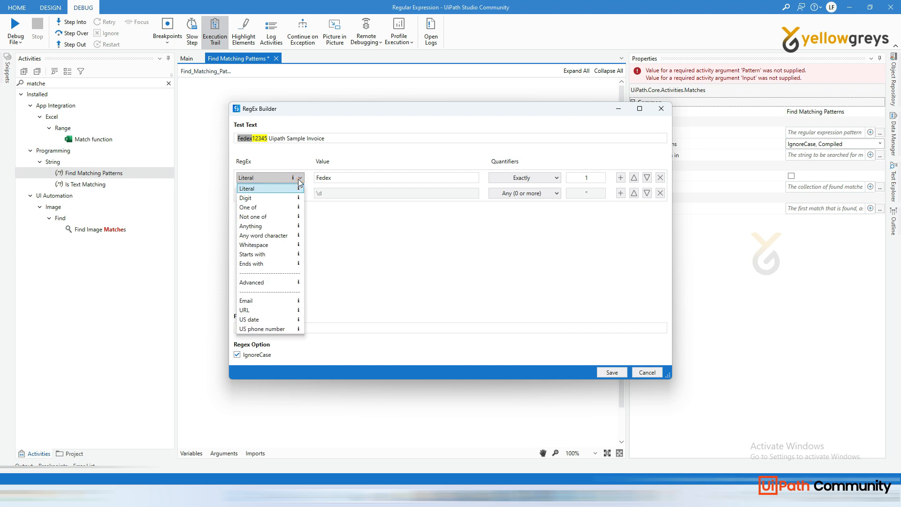
pyautogui.moveTo(264, 207)
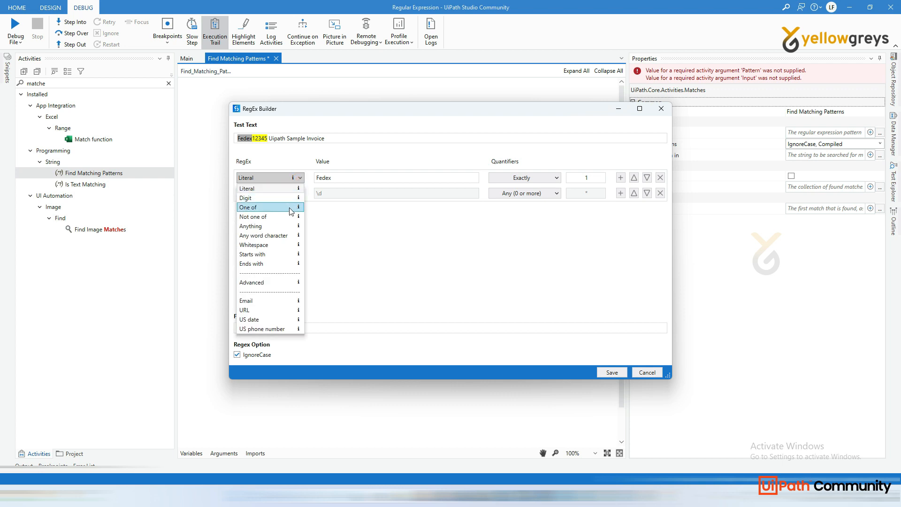
pyautogui.moveTo(282, 328)
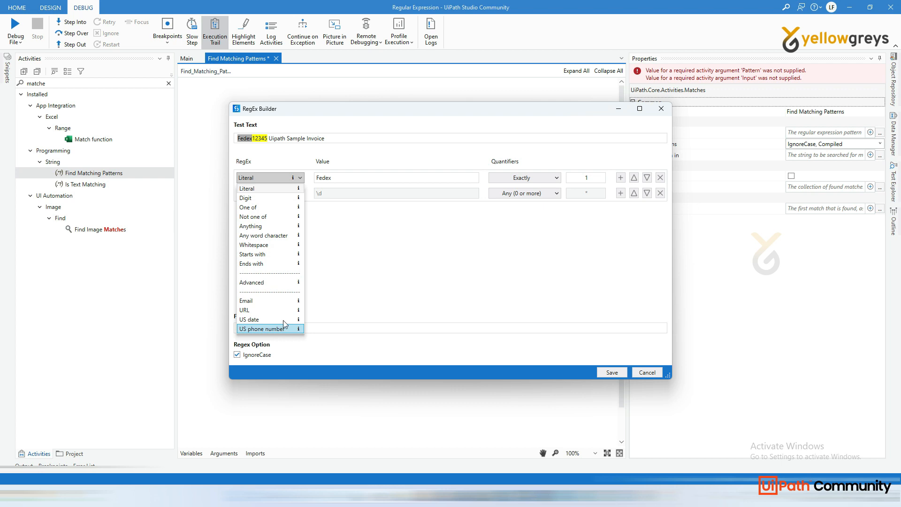
pyautogui.click(549, 177)
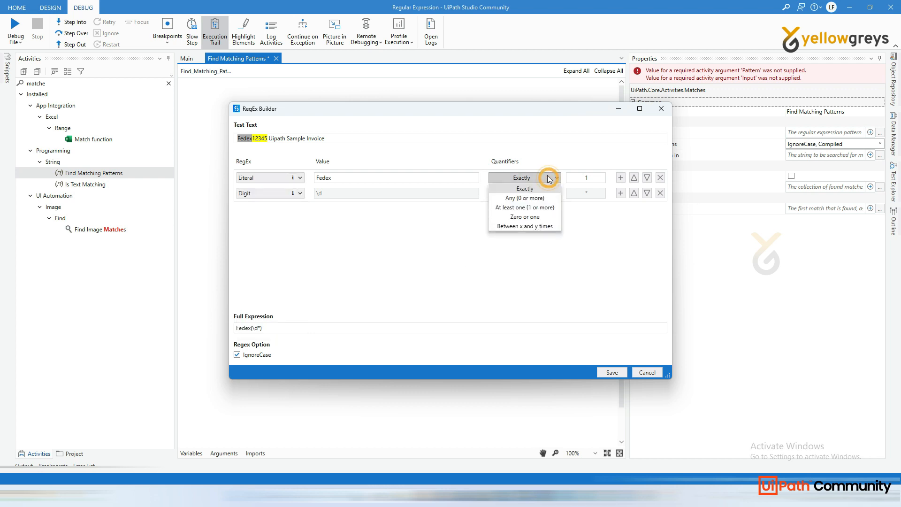
pyautogui.click(524, 198)
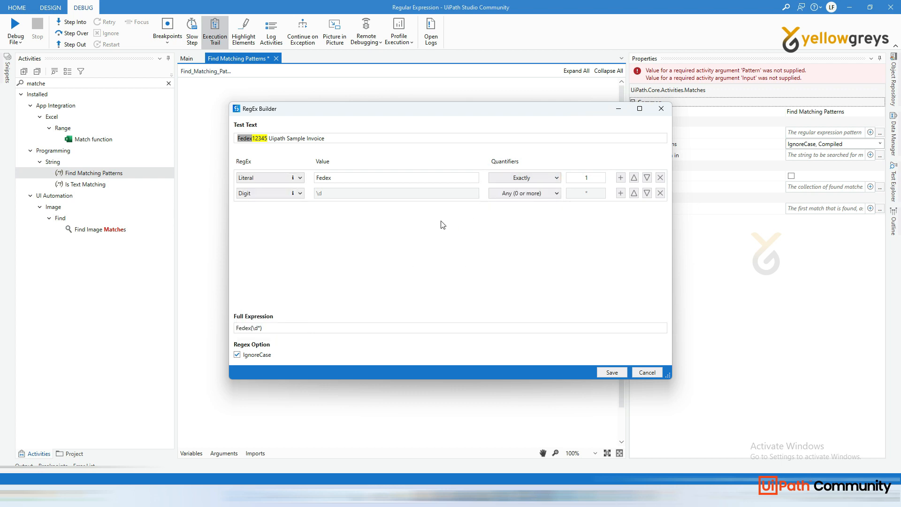
pyautogui.tripleClick(279, 138)
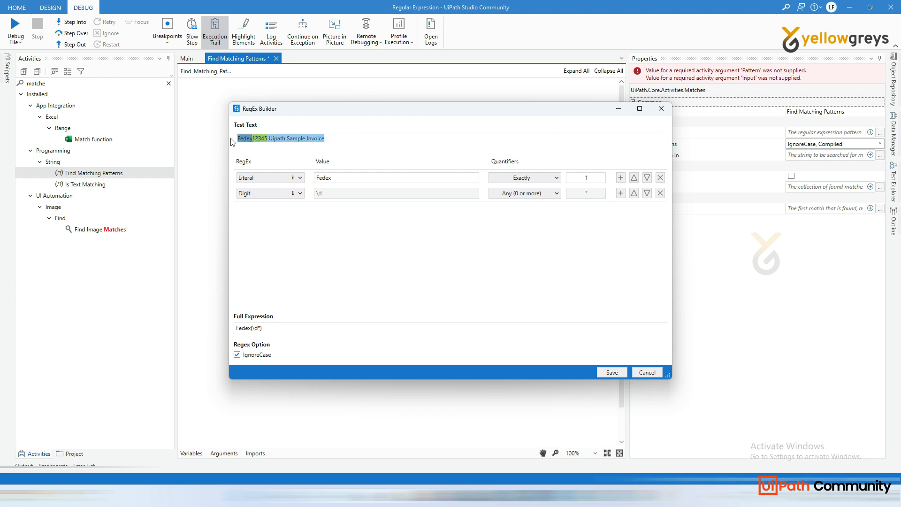
pyautogui.moveTo(273, 163)
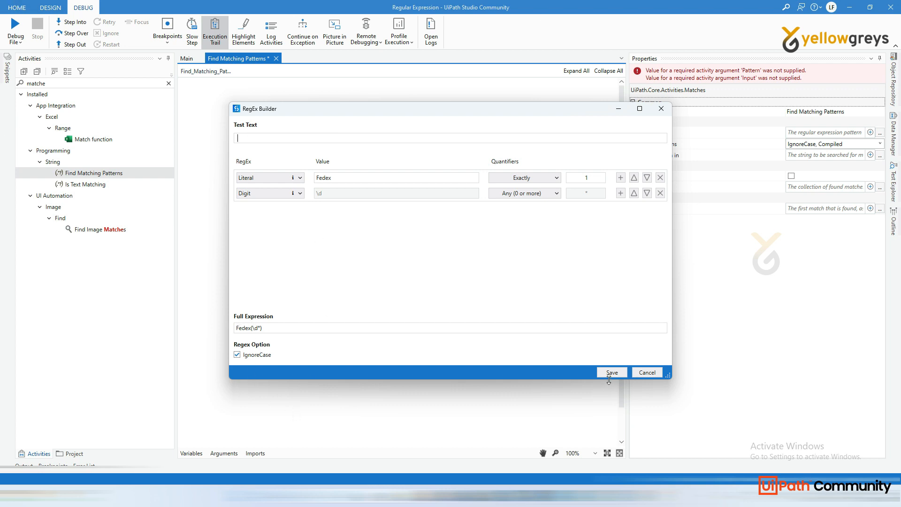
# Save pattern Fedex(\d*) and set Text to search in to 'Fedex12345 Uipath Sample Invoice'.
pyautogui.click(611, 371)
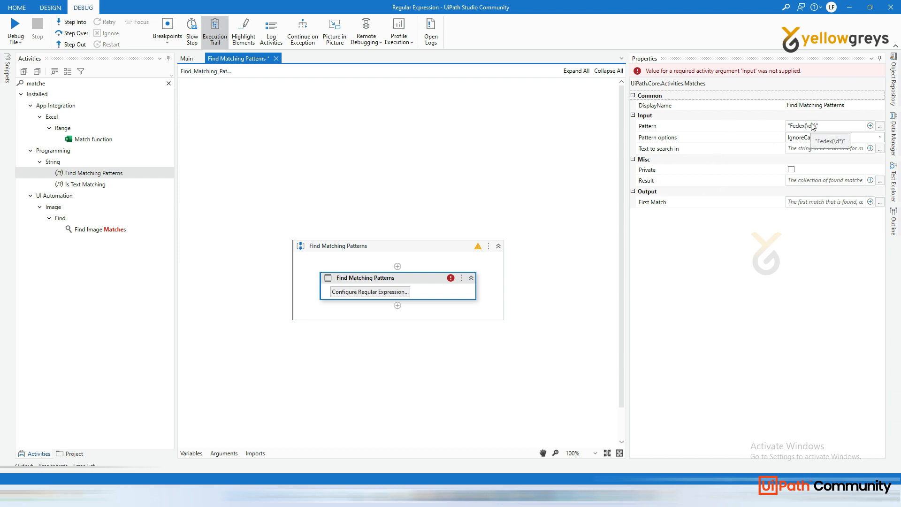
pyautogui.click(828, 138)
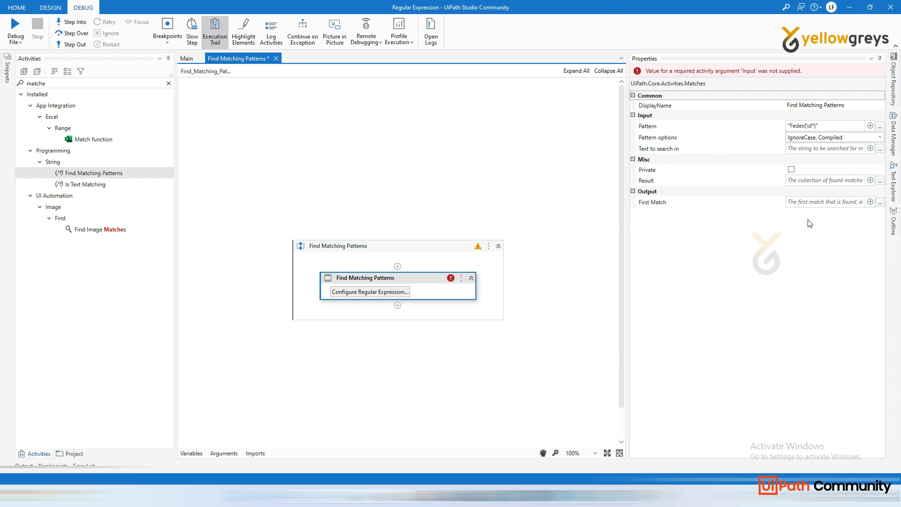
pyautogui.moveTo(688, 154)
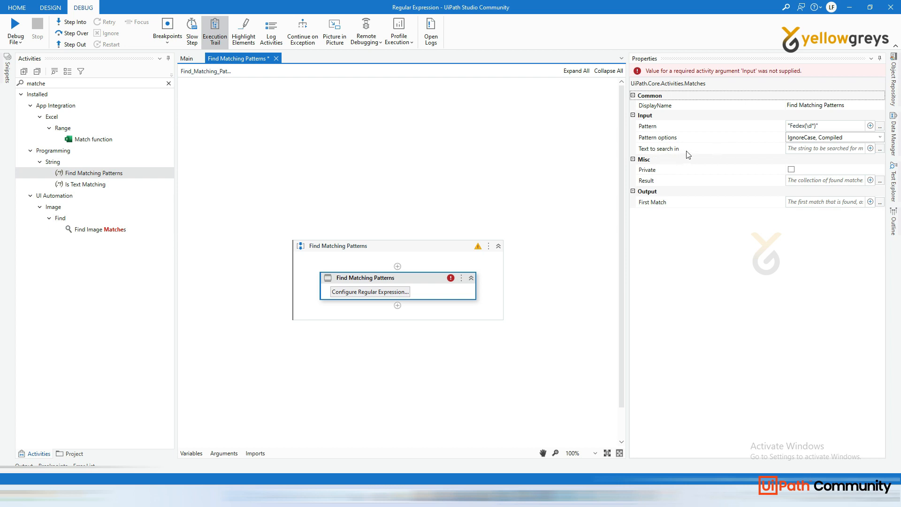
pyautogui.click(828, 148)
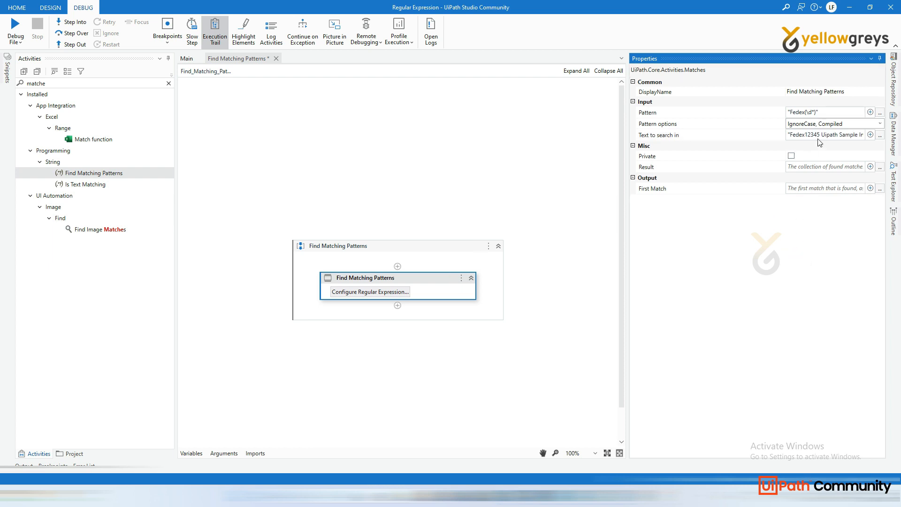
pyautogui.moveTo(824, 135)
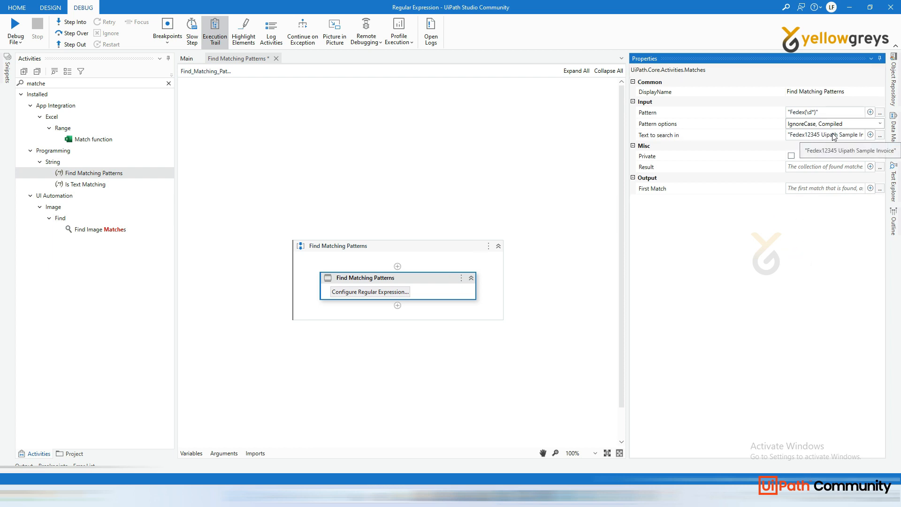
pyautogui.moveTo(839, 137)
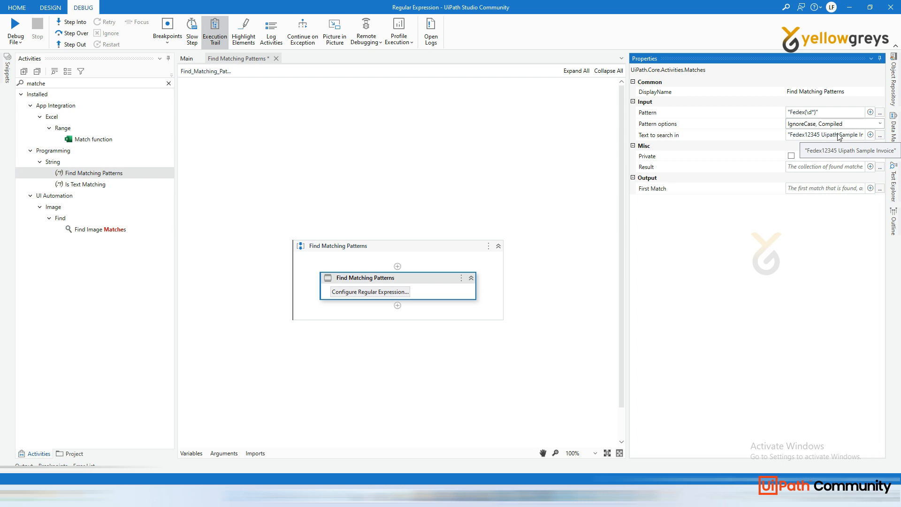
pyautogui.moveTo(807, 154)
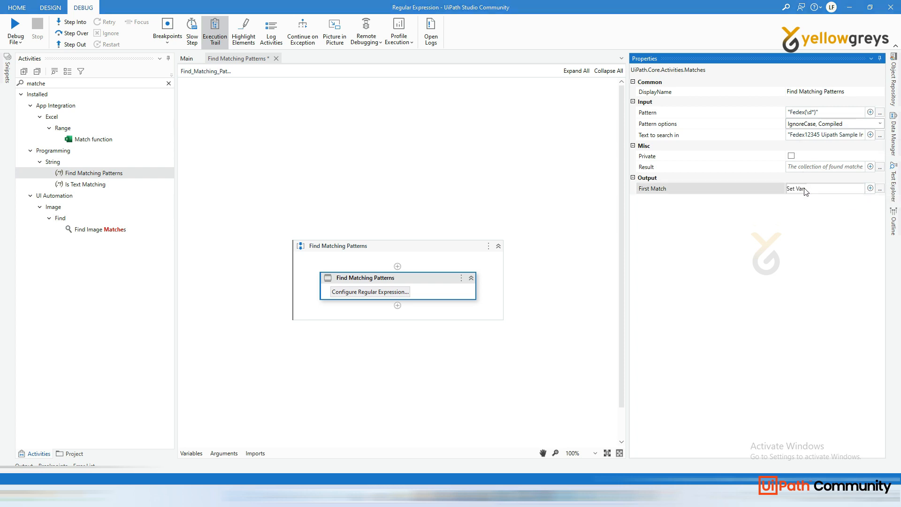
# Create the variable MatchingPatternResult for the First Match output.
pyautogui.write('MatchingPattern')
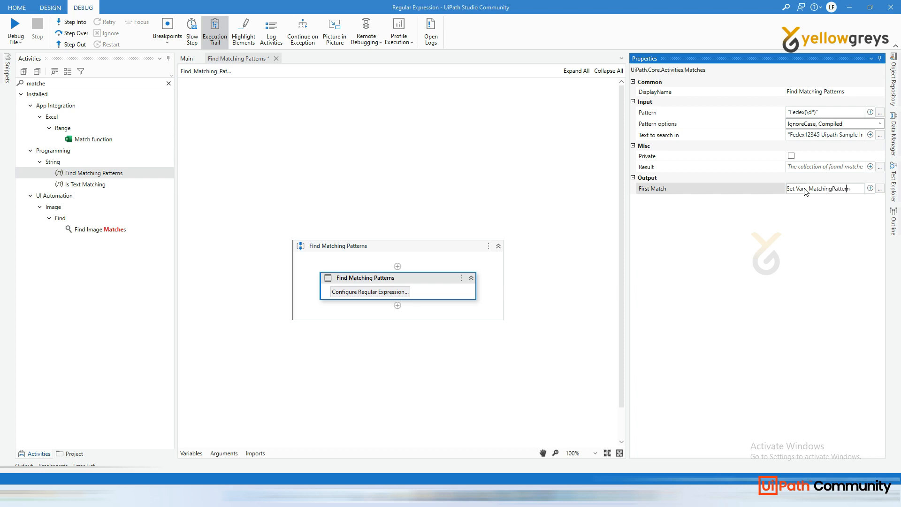
pyautogui.write('Result')
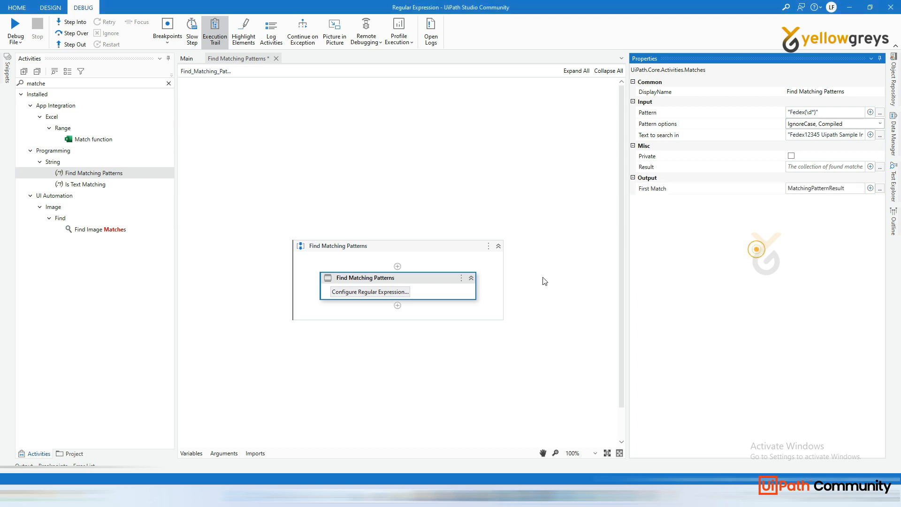
pyautogui.click(163, 83)
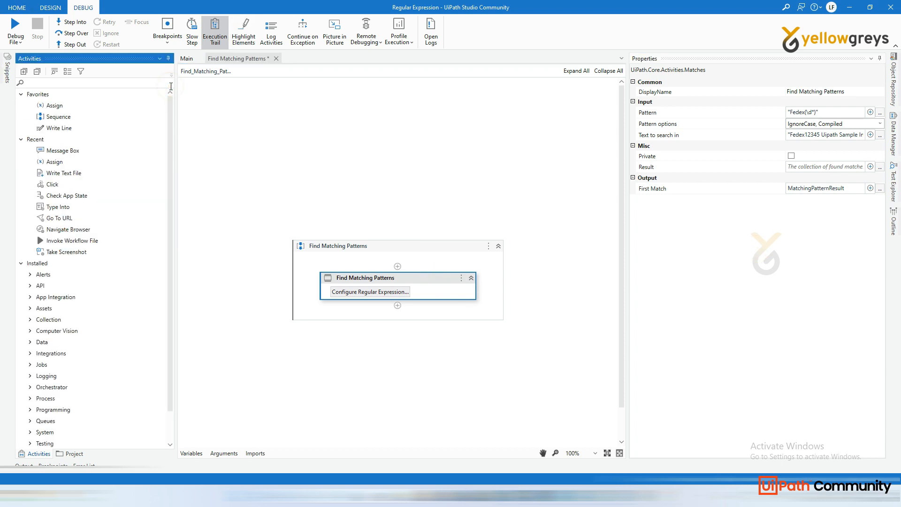
# Add a Message Box below Find Matching Patterns with MatchingPatternResult as its text.
pyautogui.write('box')
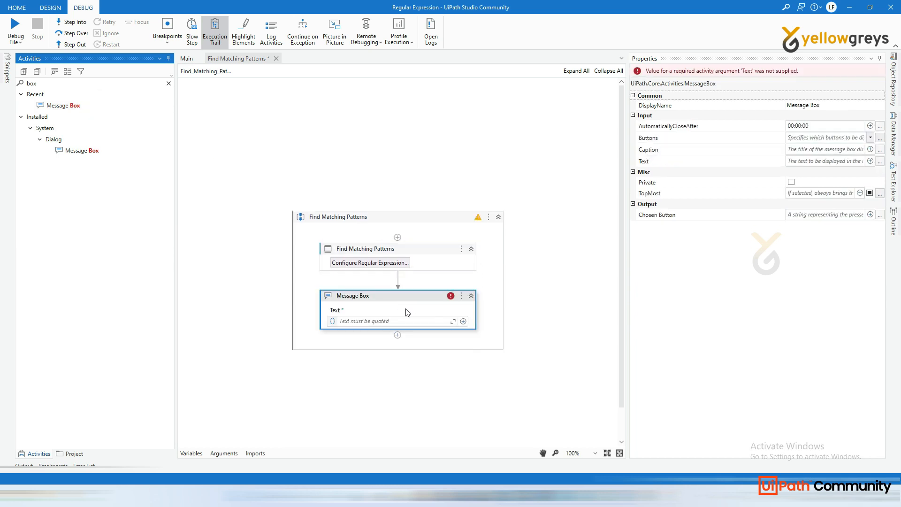
pyautogui.click(392, 320)
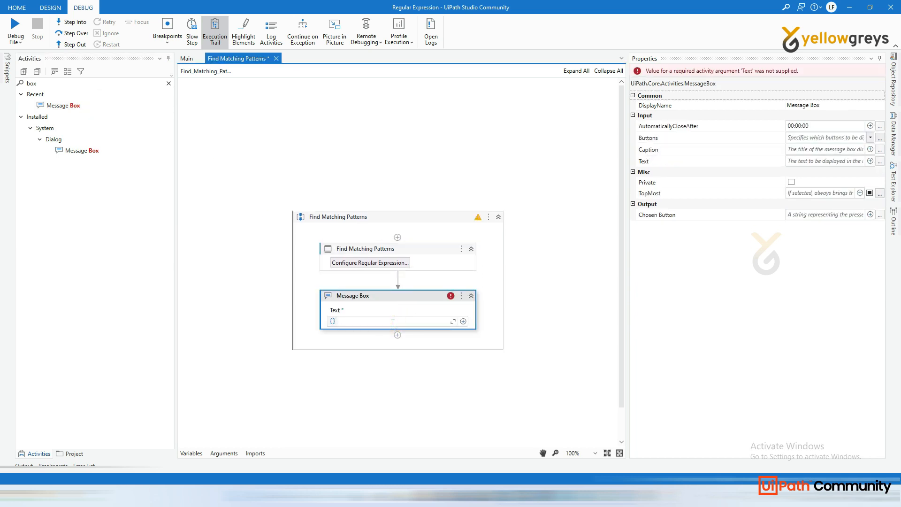
pyautogui.write('m')
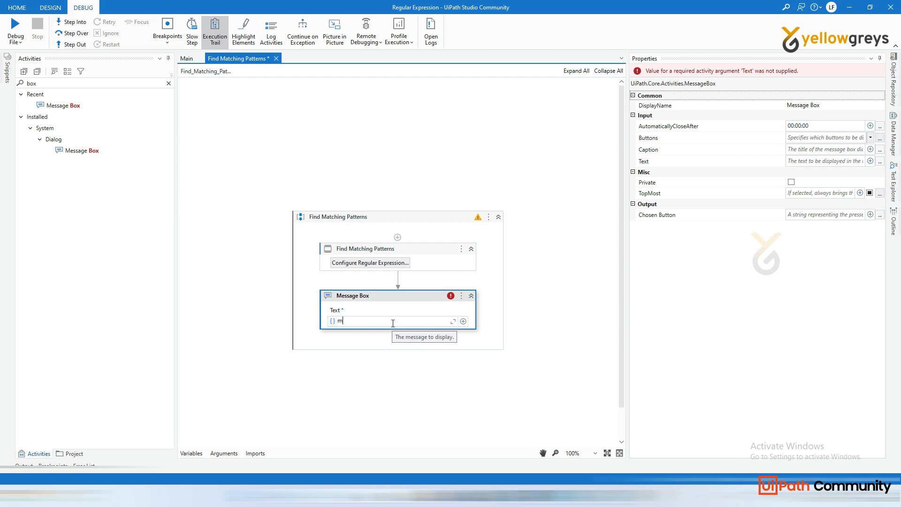
pyautogui.write('m')
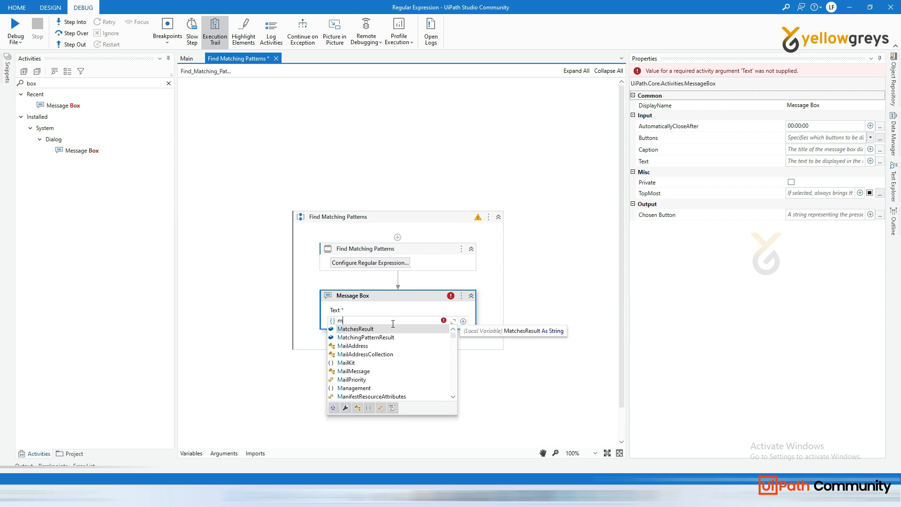
pyautogui.click(366, 337)
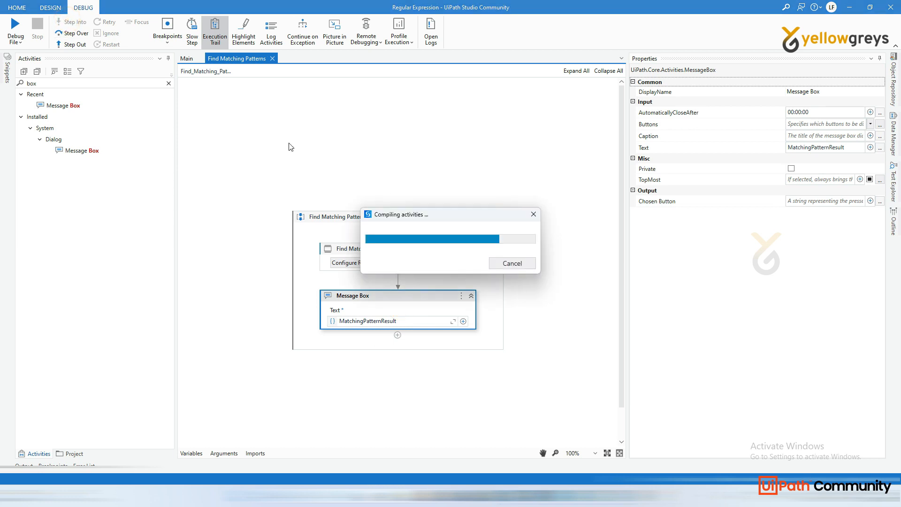
# Debug-step through both activities, see 'Fedex12345' in the message, and click OK.
pyautogui.click(75, 22)
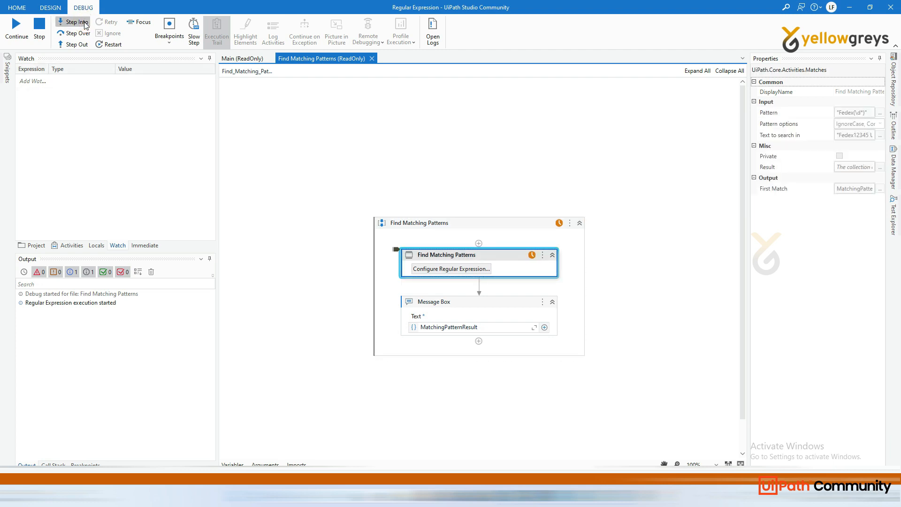
pyautogui.click(73, 22)
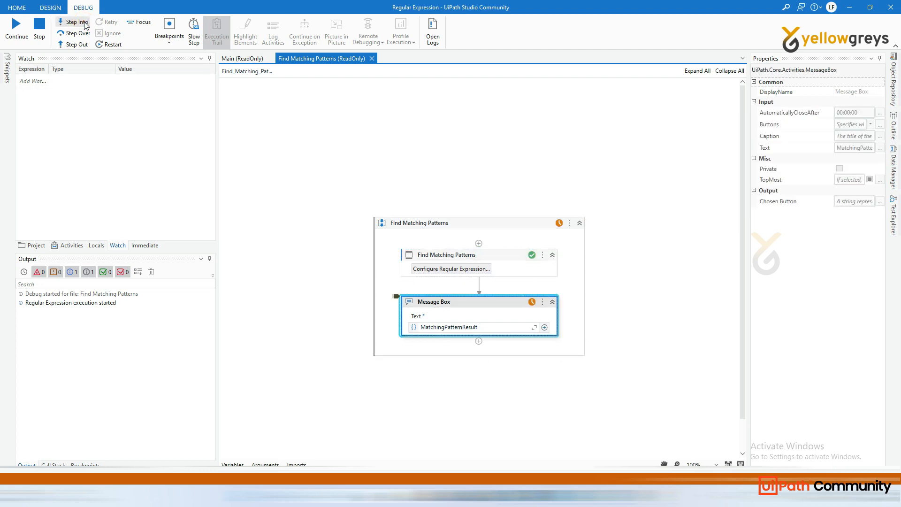
pyautogui.click(74, 22)
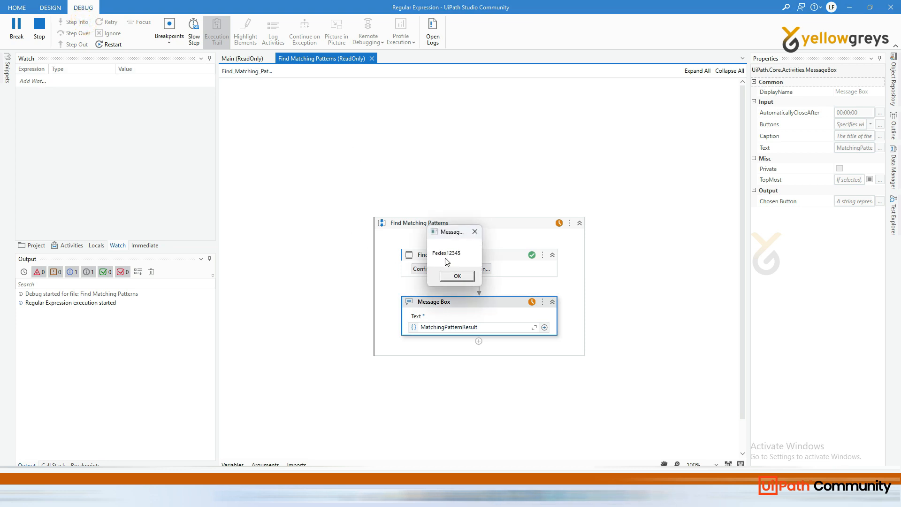
pyautogui.moveTo(452, 259)
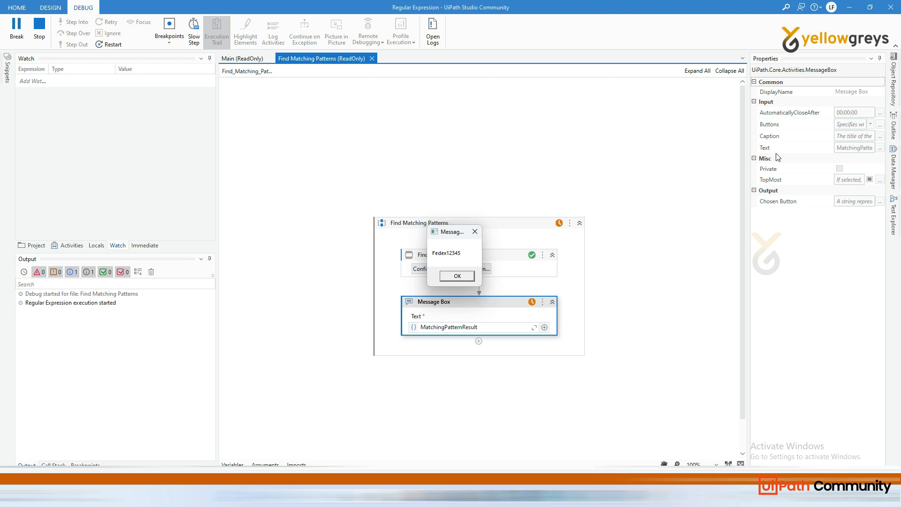
pyautogui.click(455, 276)
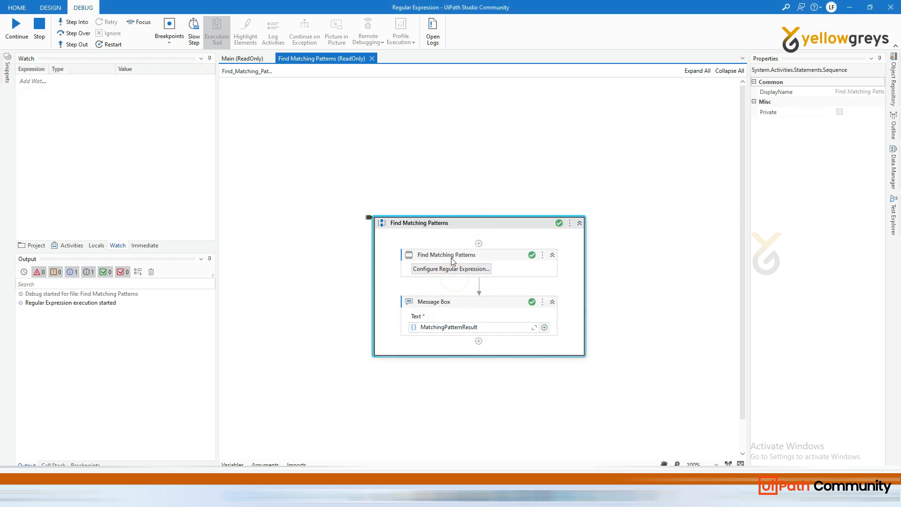
pyautogui.moveTo(479, 257)
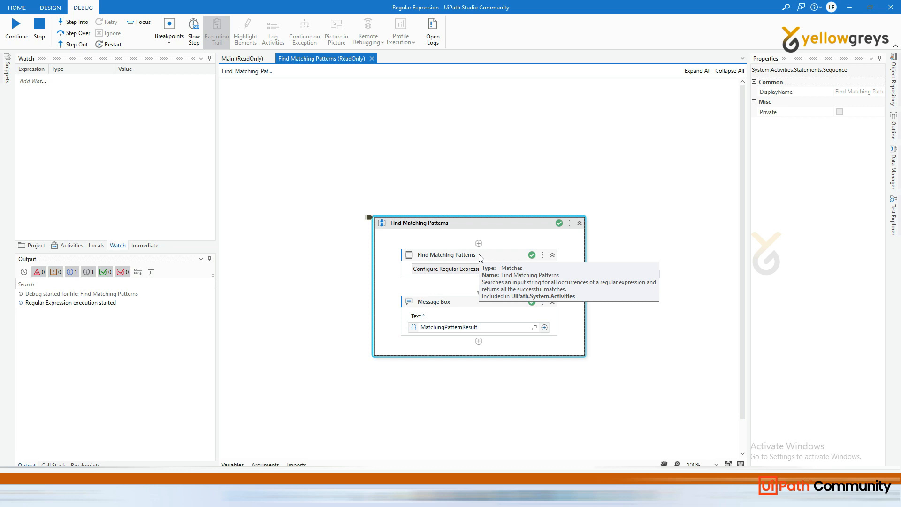
pyautogui.moveTo(462, 192)
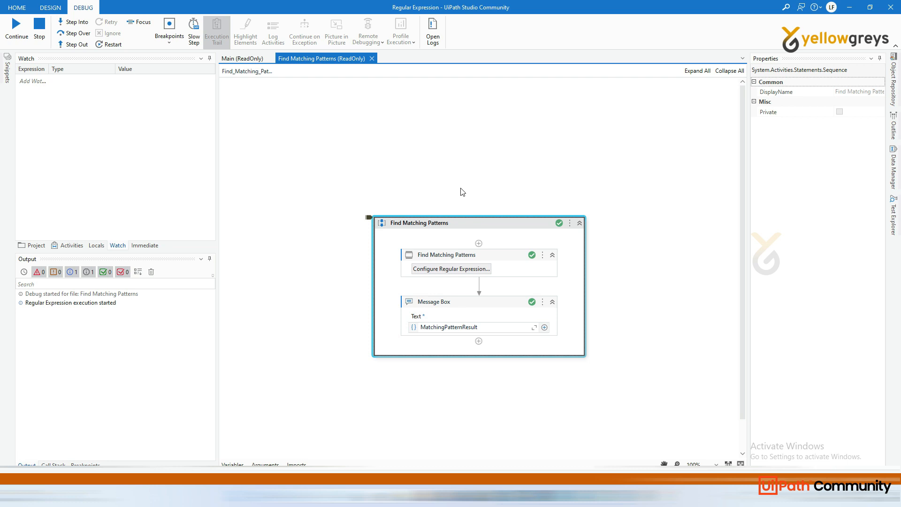
pyautogui.moveTo(16, 123)
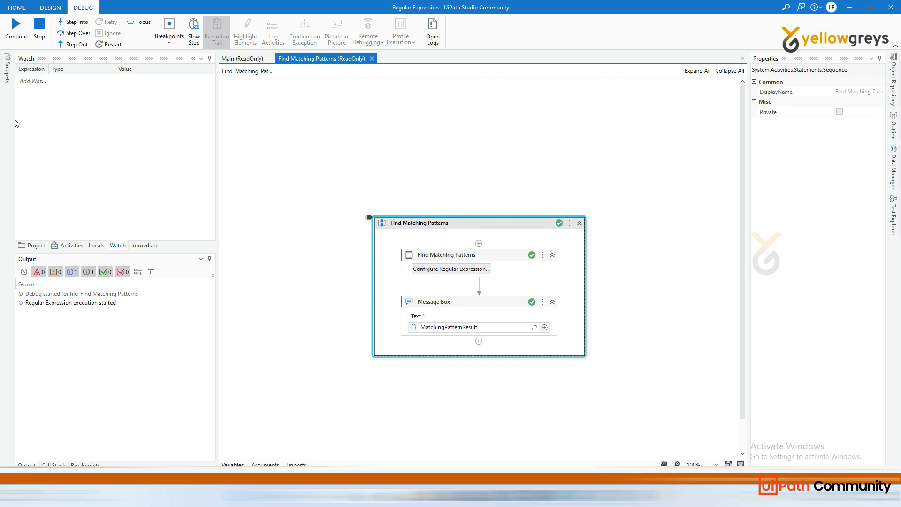